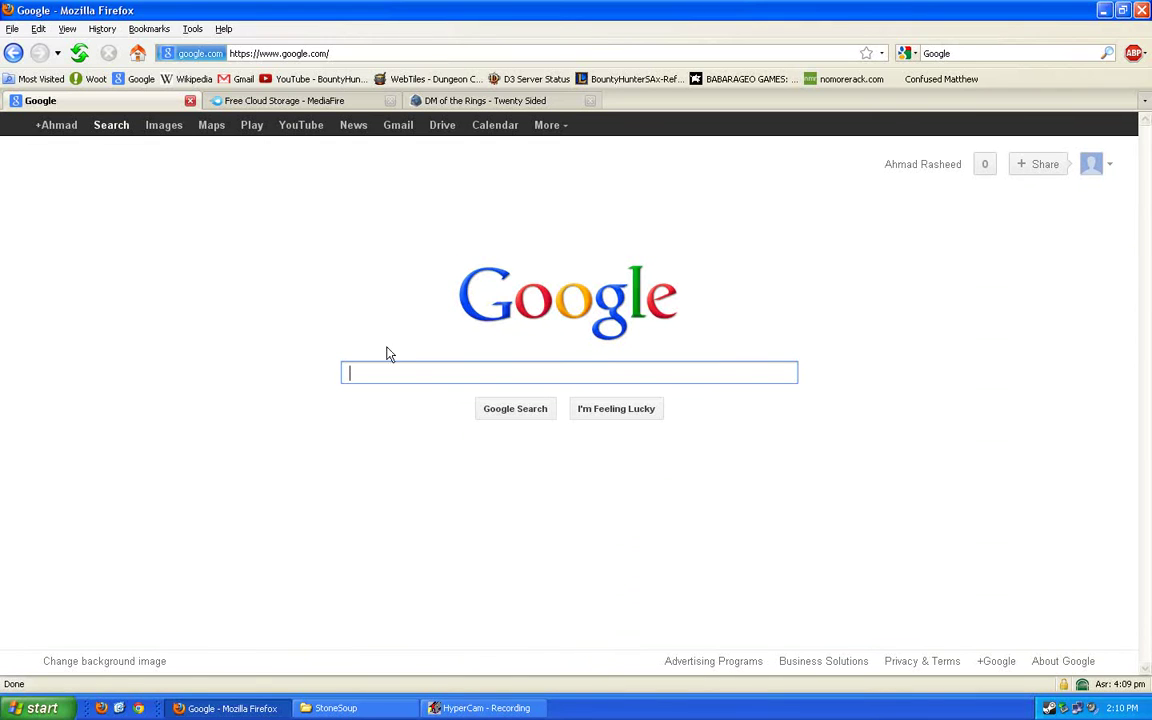
mouse_move(406, 372)
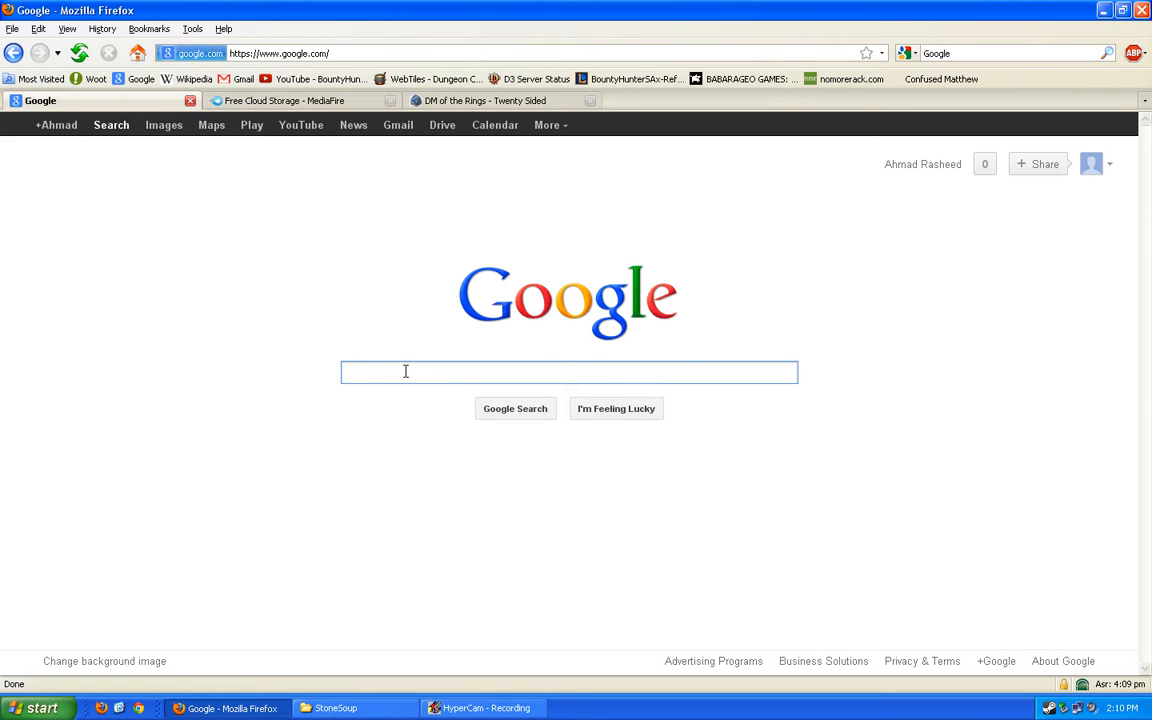
Search Google for 'stone soup sound' to bring up the Stone Soup sound results
click(404, 372)
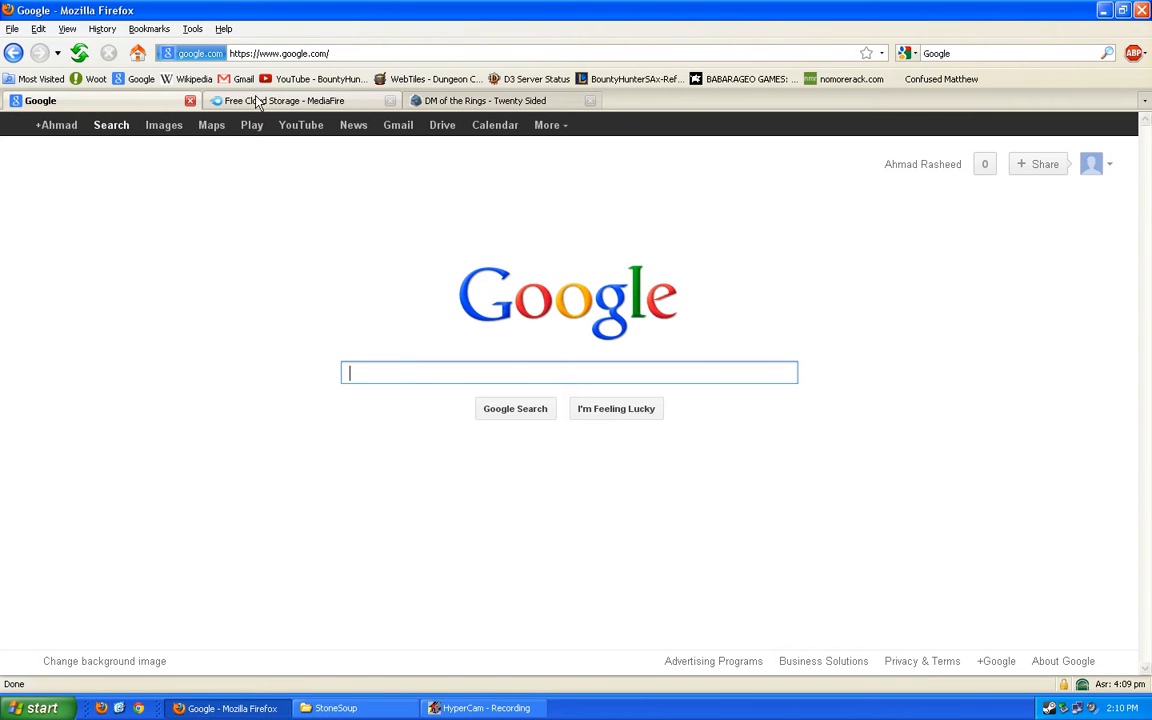
click(290, 100)
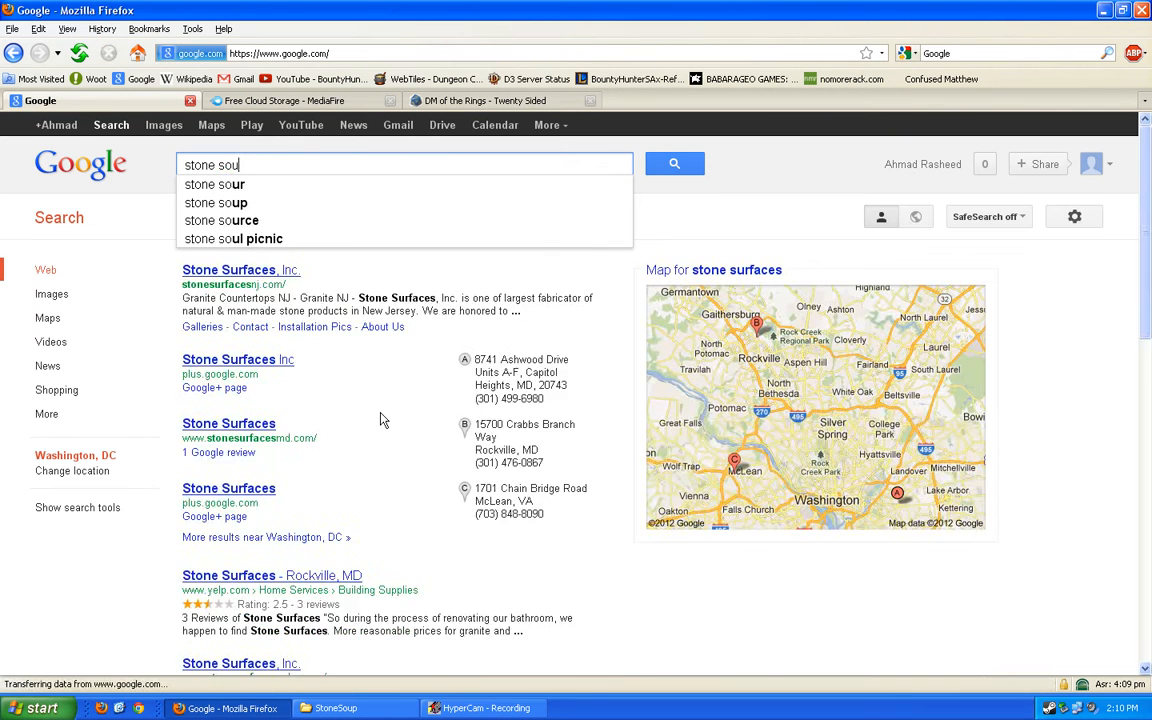
text(stone soup sound)
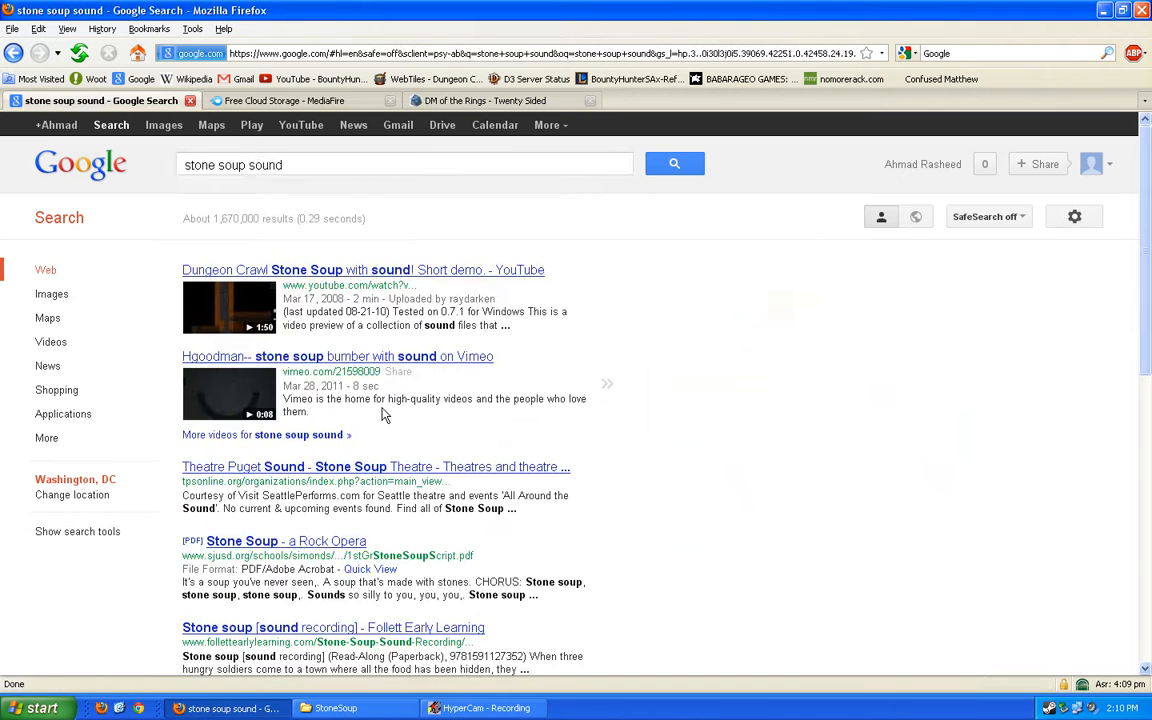
mouse_move(406, 272)
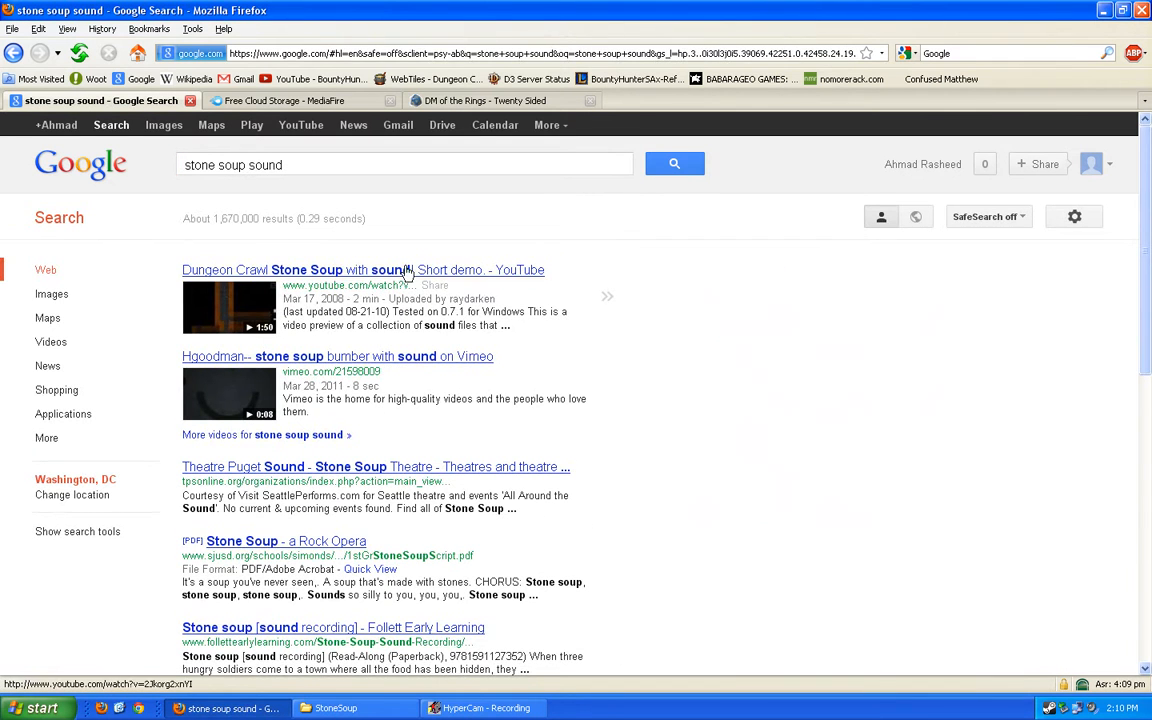
Open the Stone Soup with sound demo video and select its MediaFire link
click(358, 270)
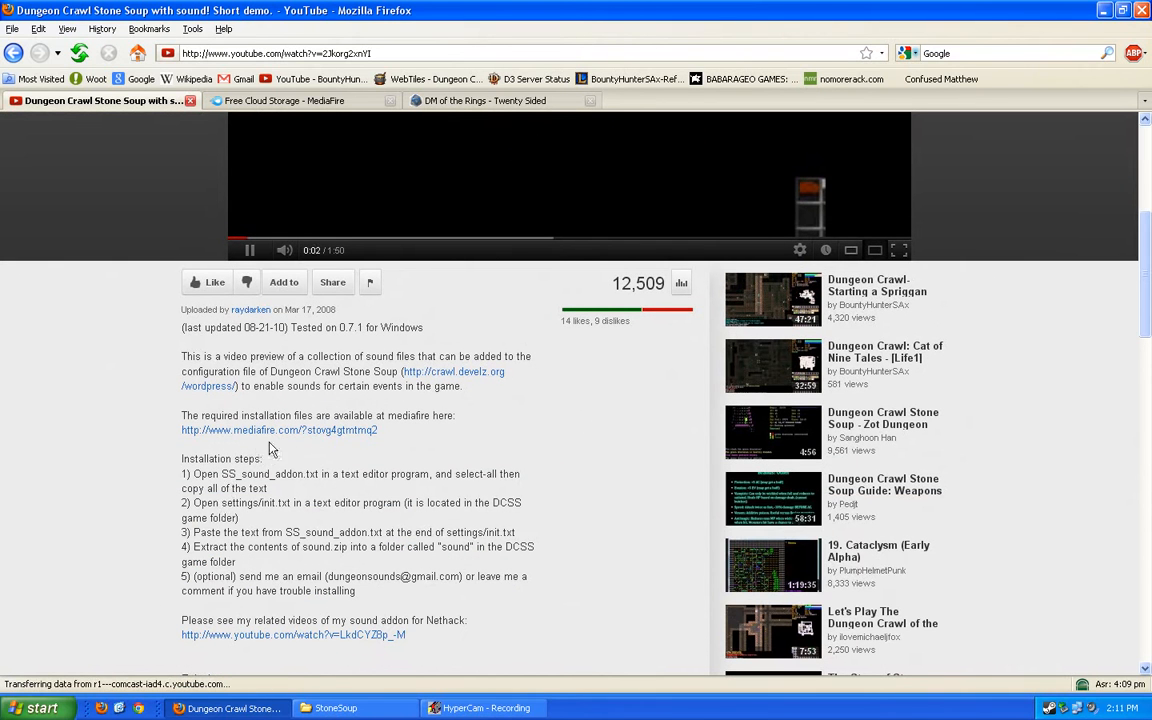
drag(182, 458, 404, 634)
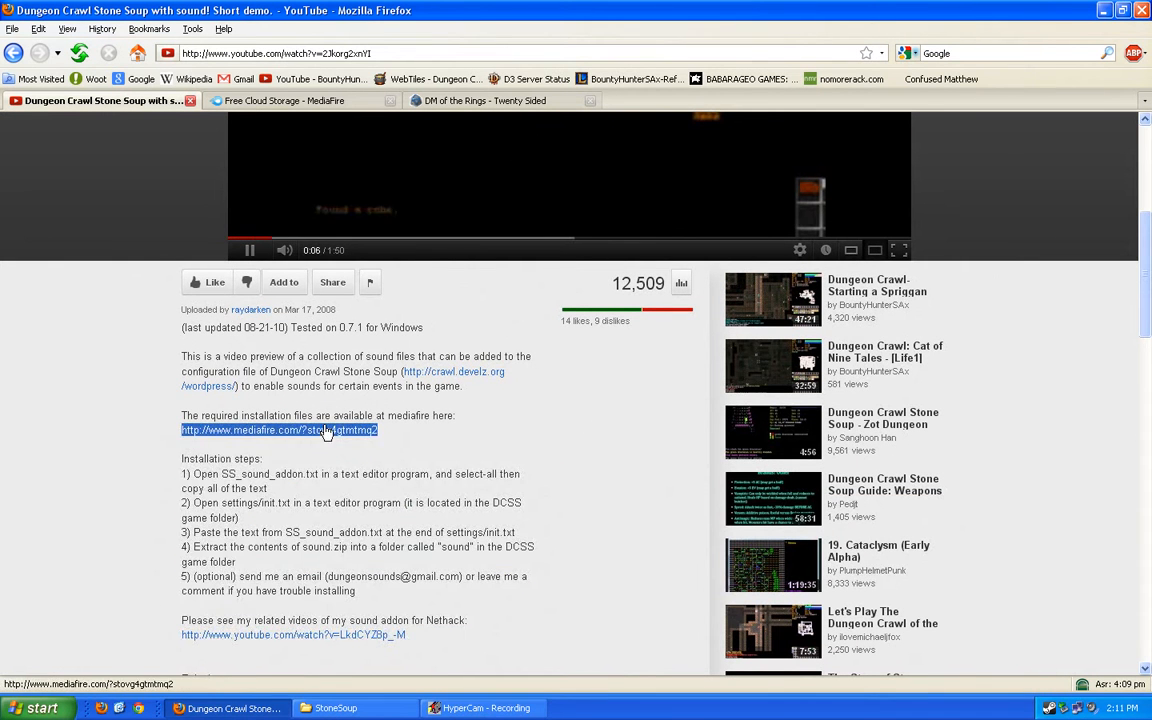
Download sound.zip from the MediaFire folder and save it to the desktop
click(280, 430)
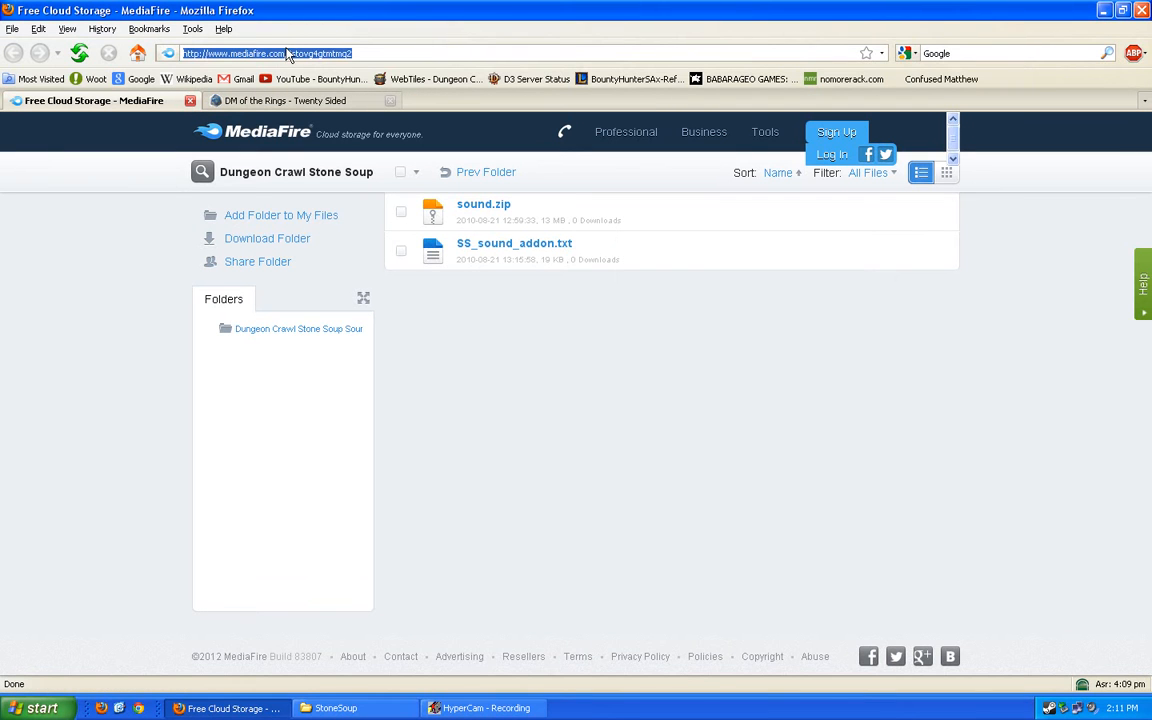
mouse_move(502, 212)
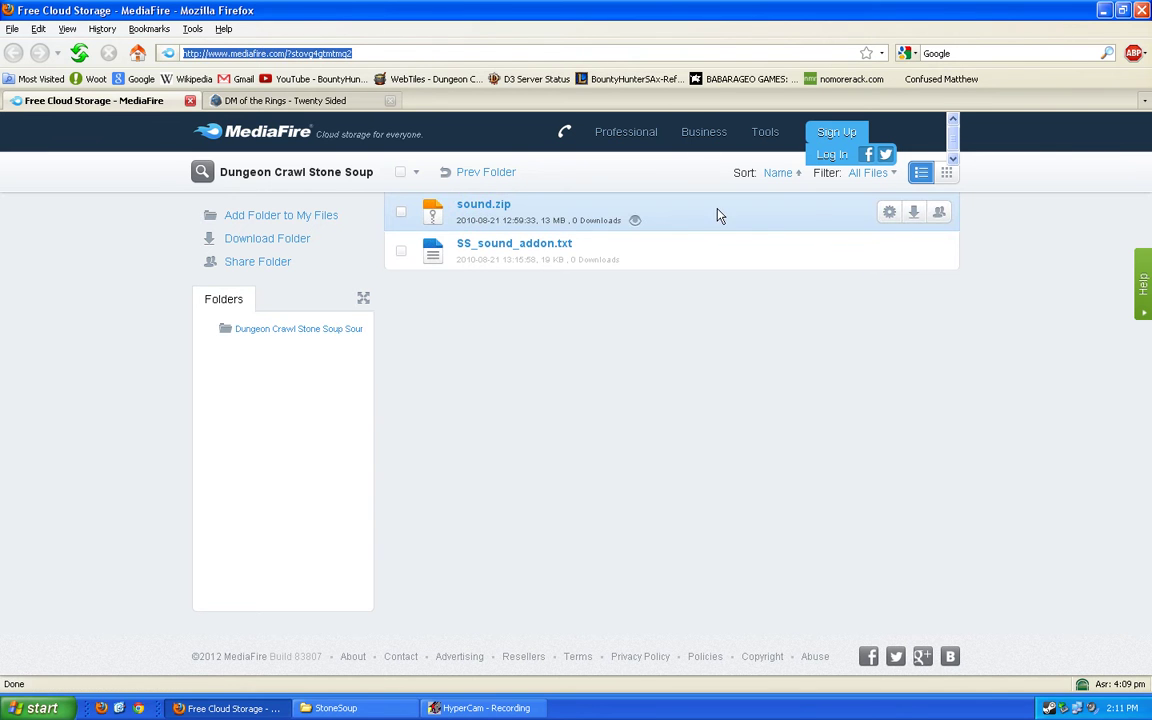
click(484, 204)
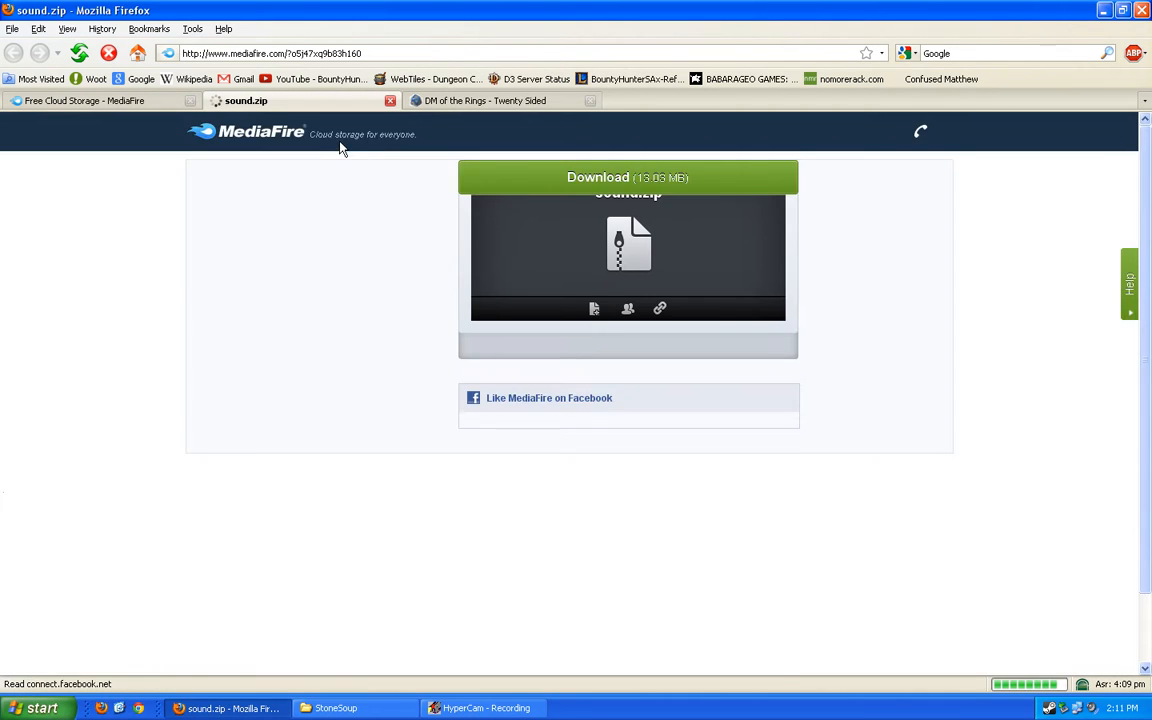
click(628, 176)
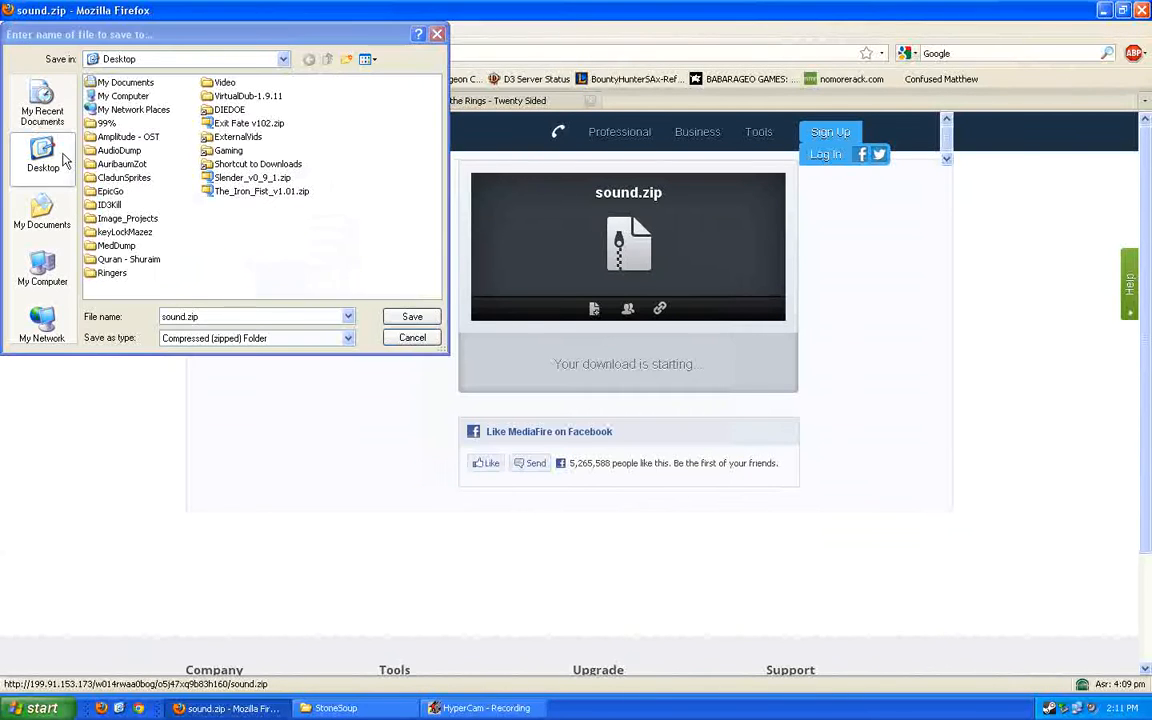
click(410, 316)
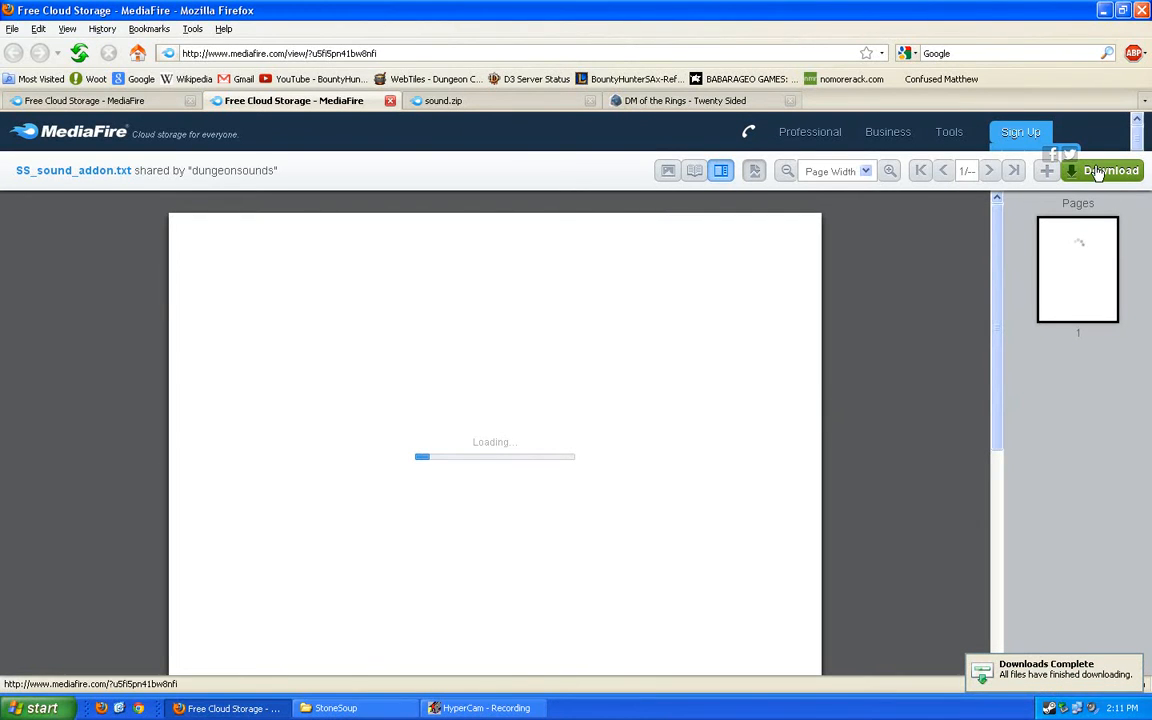
Download SS_sound_addon.txt from MediaFire and save it to the desktop
click(1112, 170)
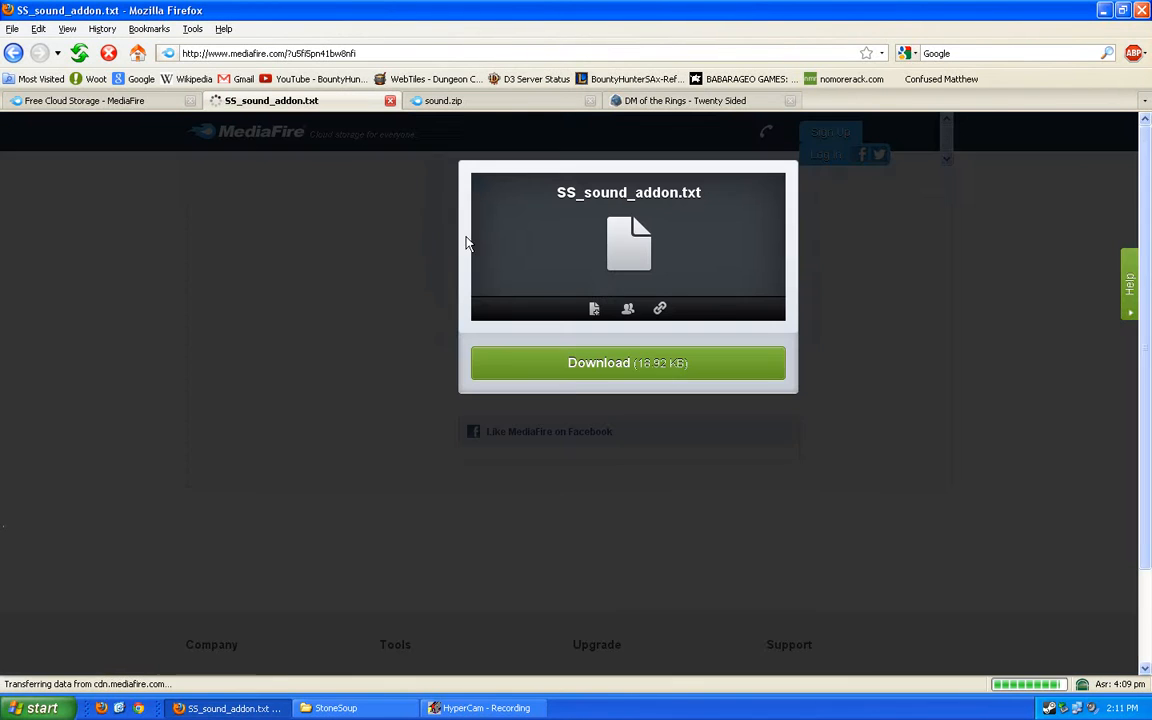
click(628, 362)
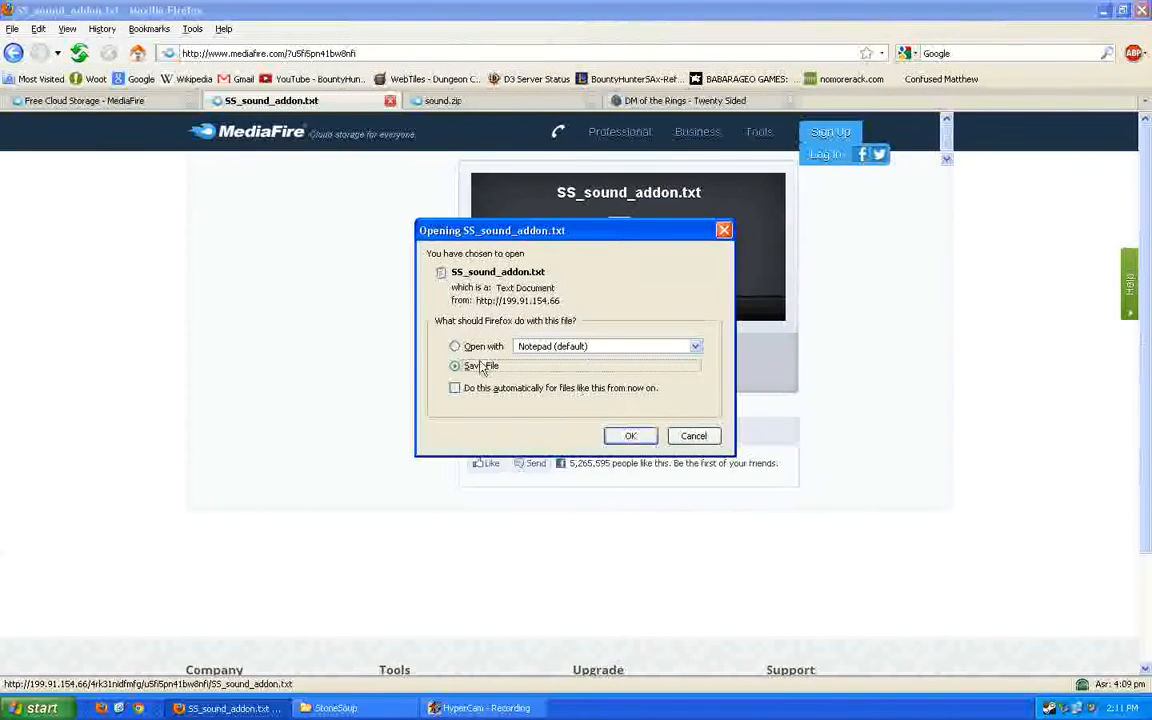
click(632, 436)
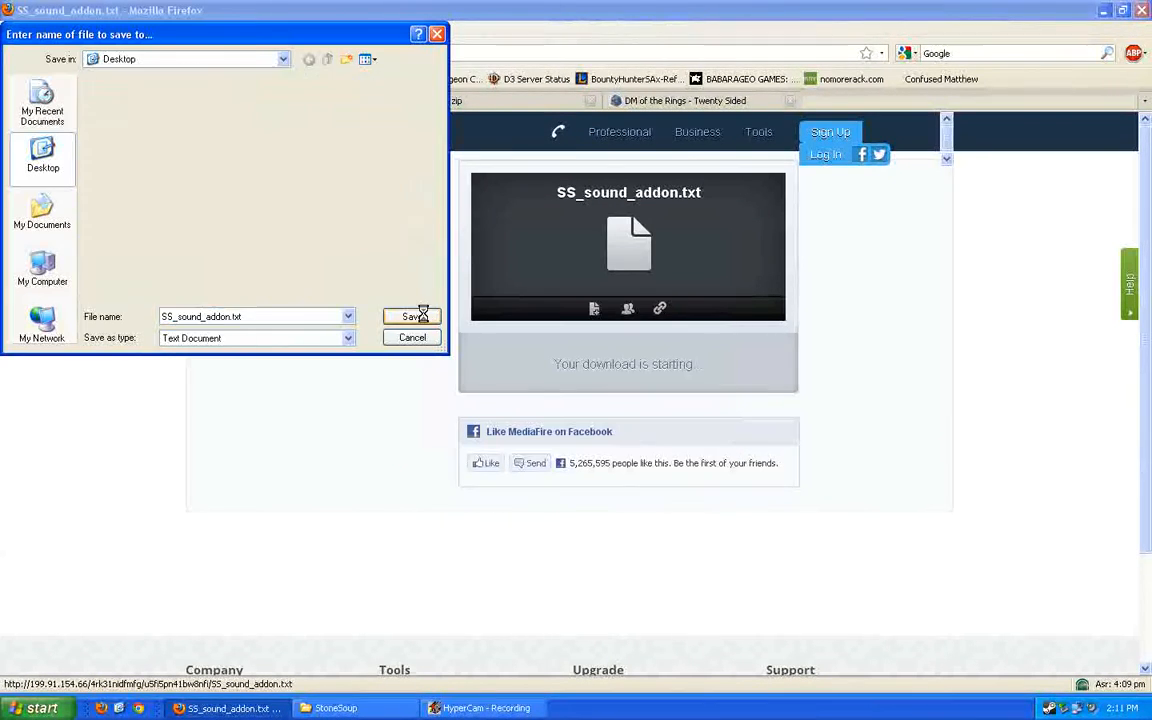
click(408, 316)
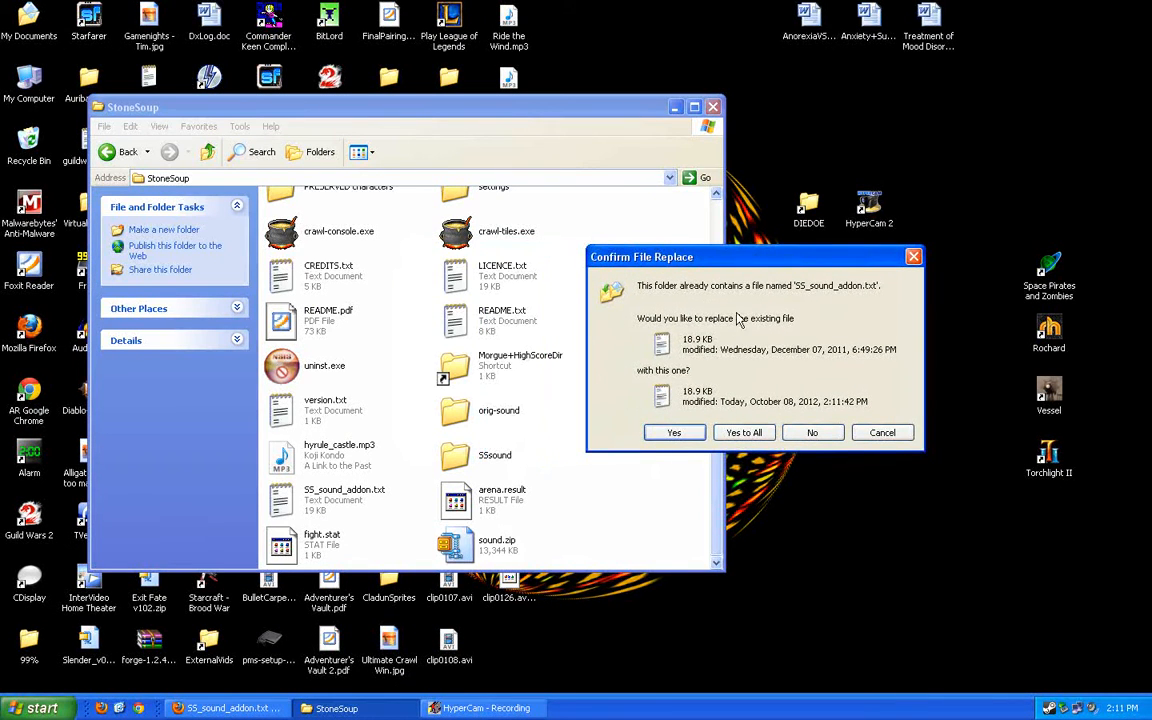
Confirm replacing the existing SS_sound_addon.txt in the StoneSoup folder
click(674, 432)
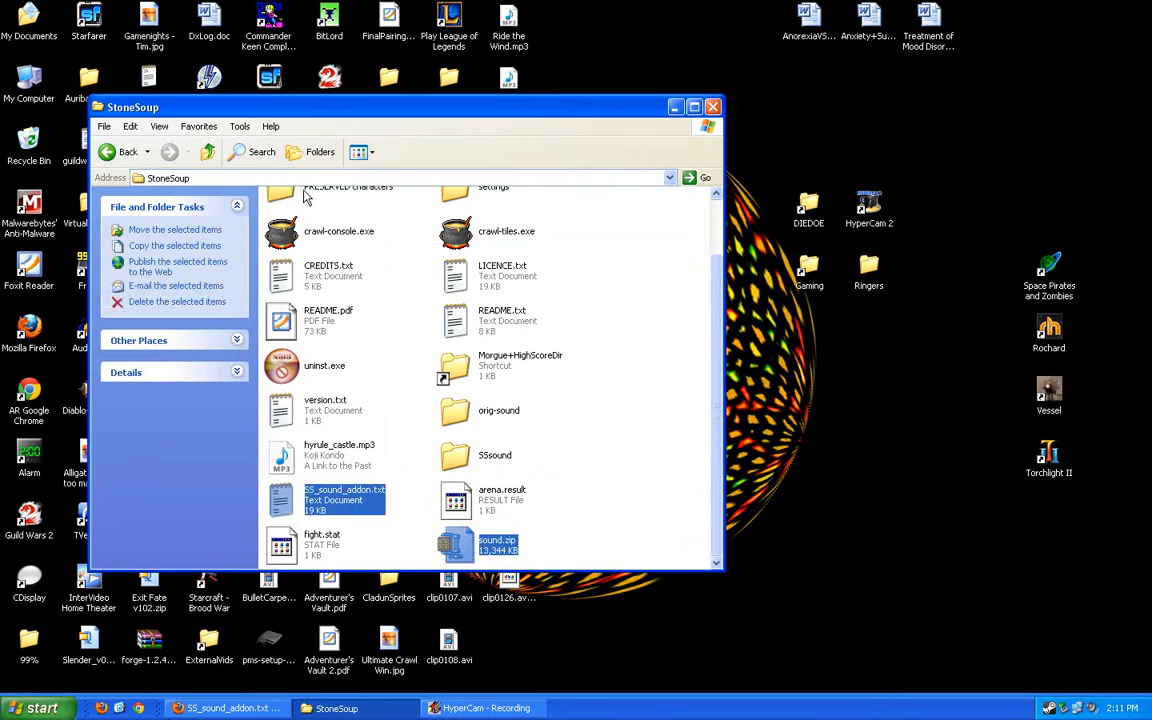
mouse_move(556, 236)
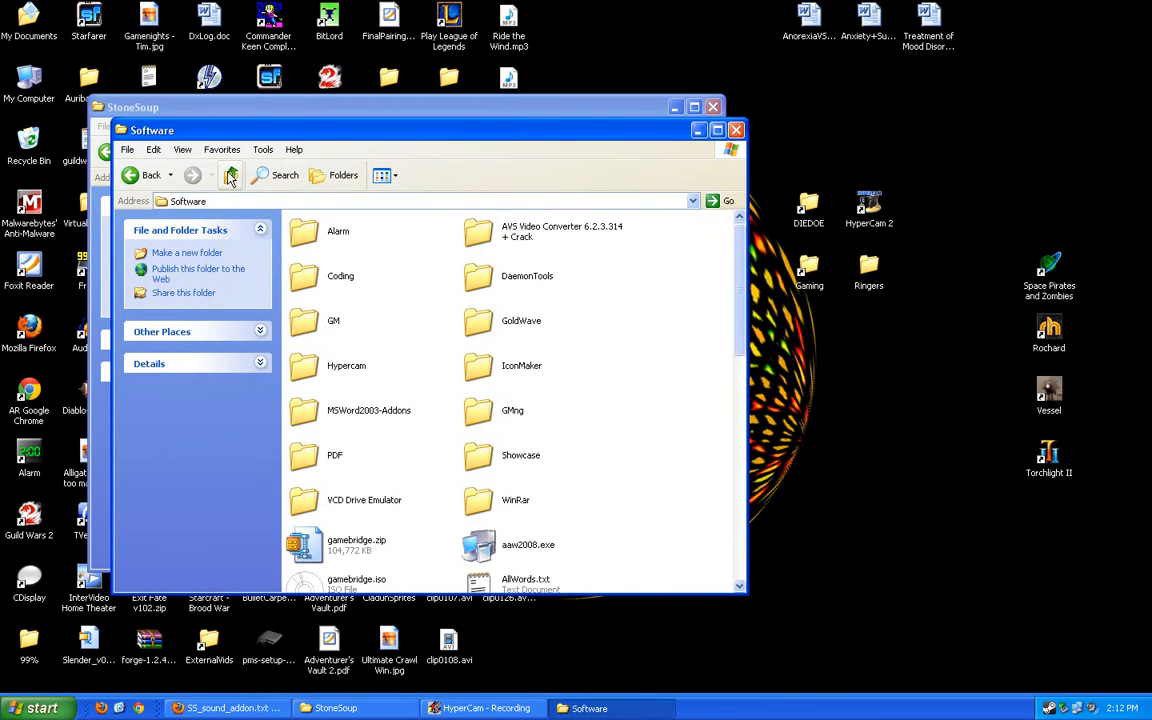
Browse into the GNing folder, then return to the StoneSoup folder listing
click(228, 176)
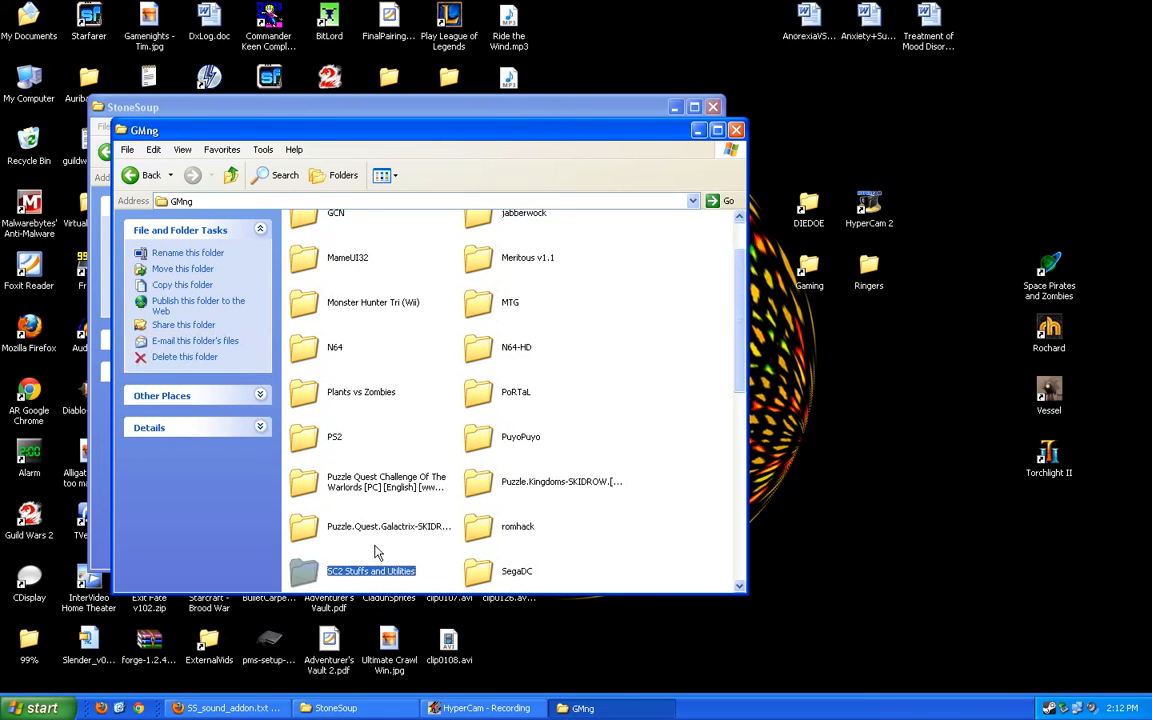
scroll(down, 3)
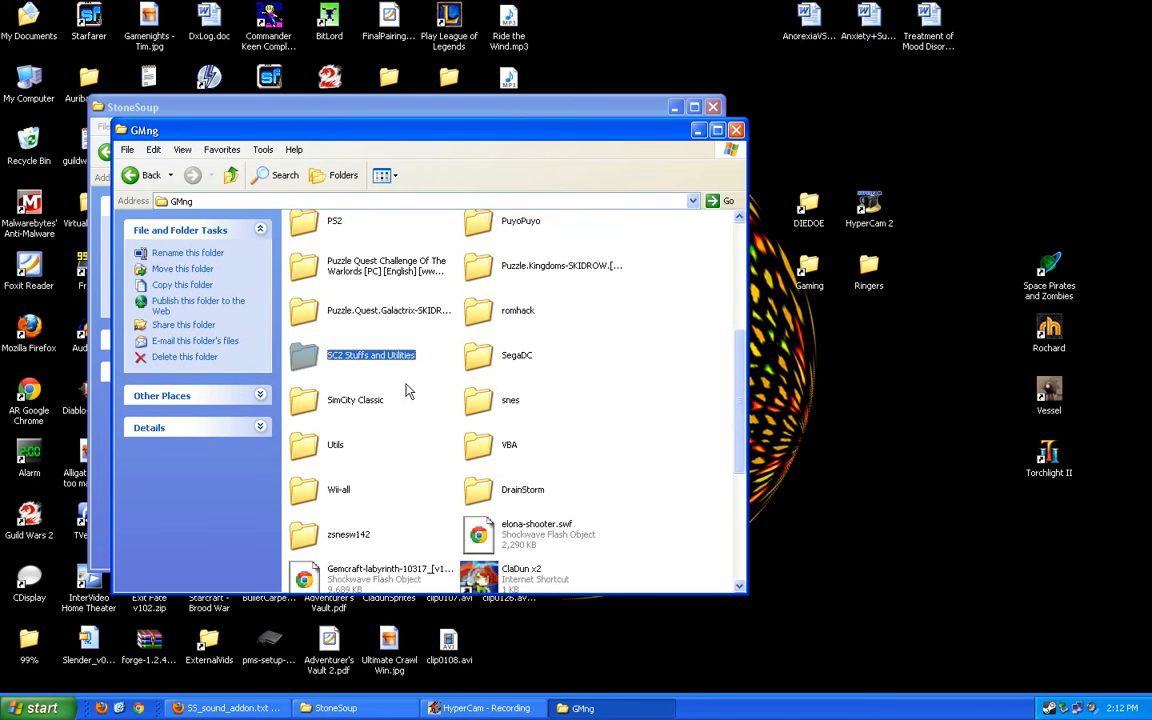
click(516, 356)
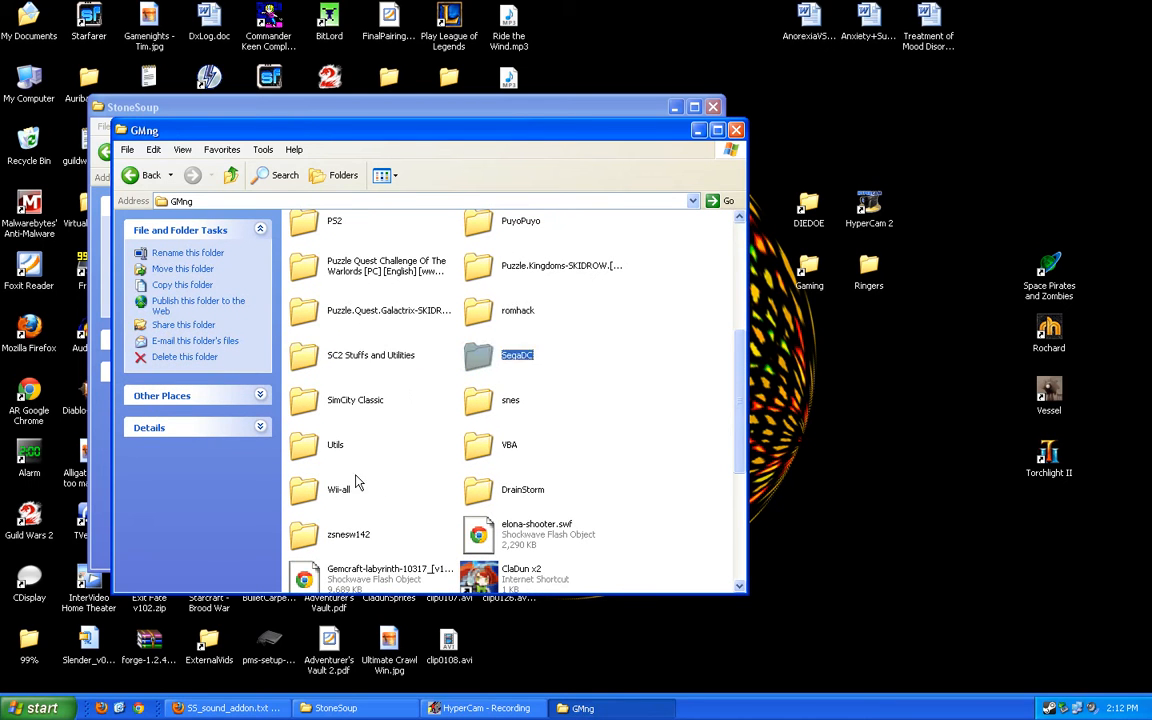
scroll(down, 3)
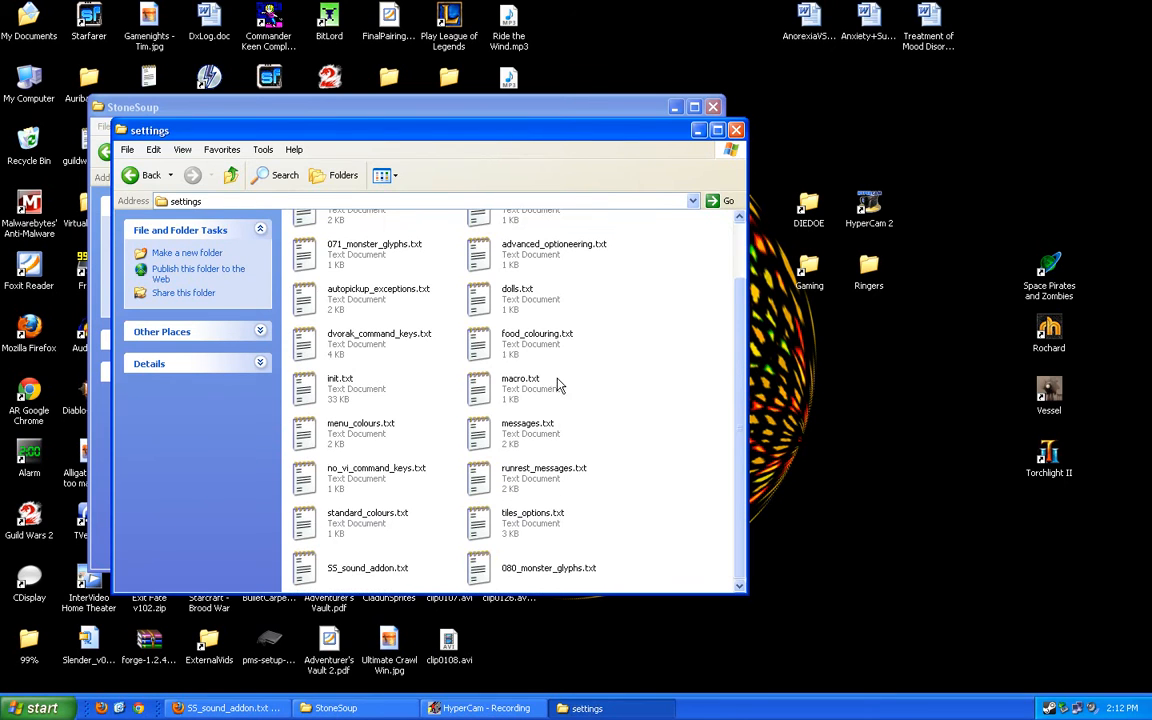
click(150, 176)
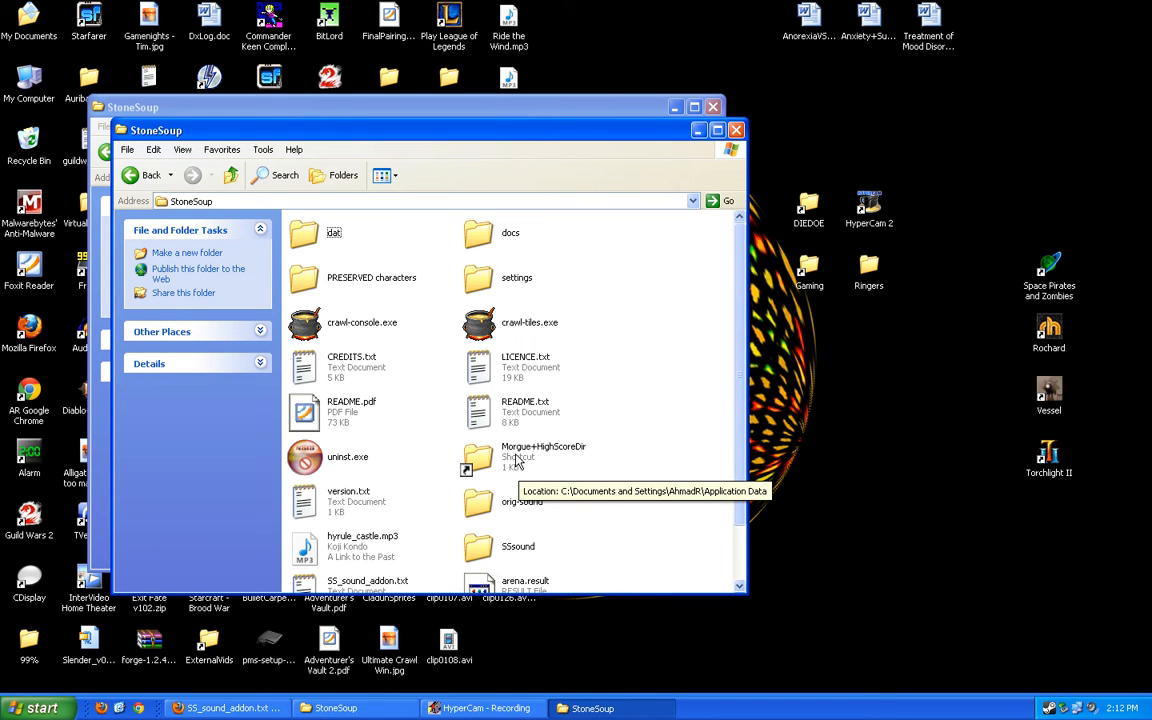
mouse_move(540, 376)
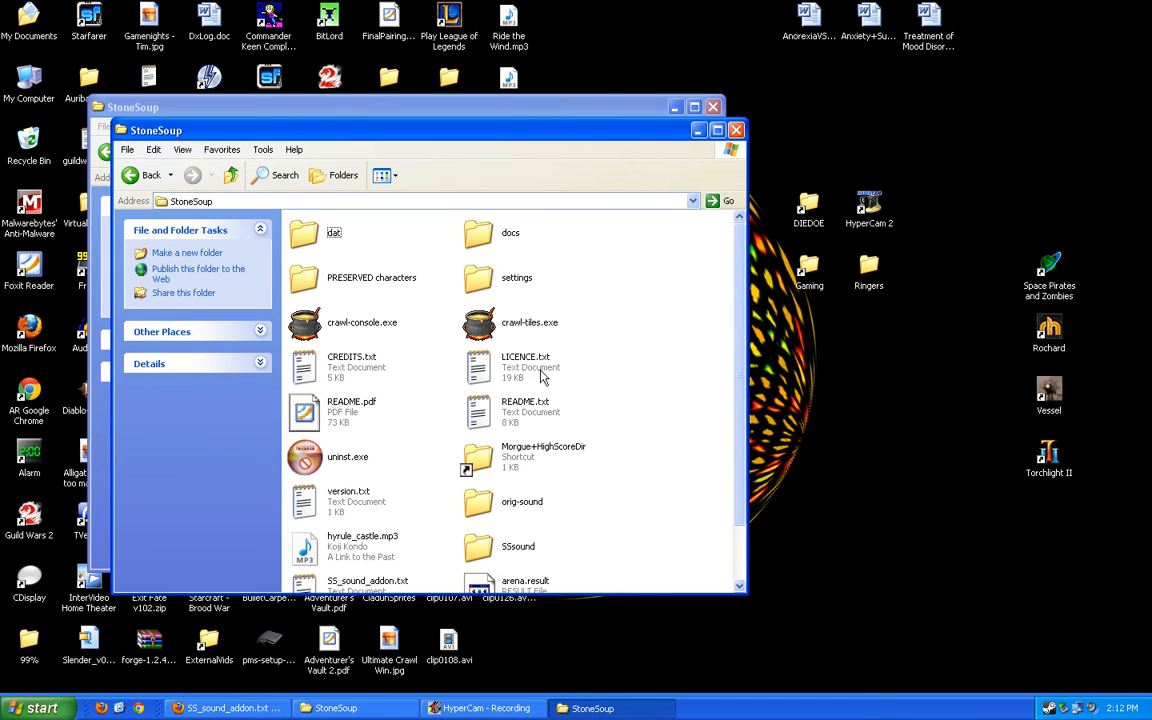
scroll(down, 3)
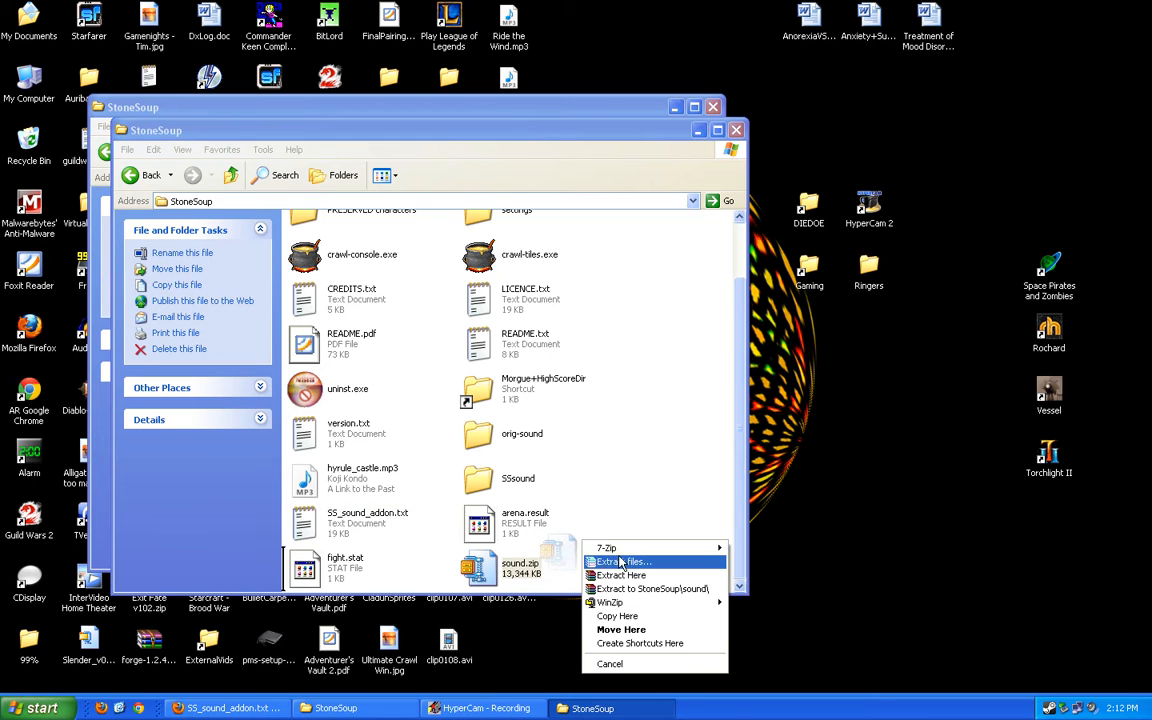
Extract sound.zip here and check the new sound folder's wav files
click(620, 562)
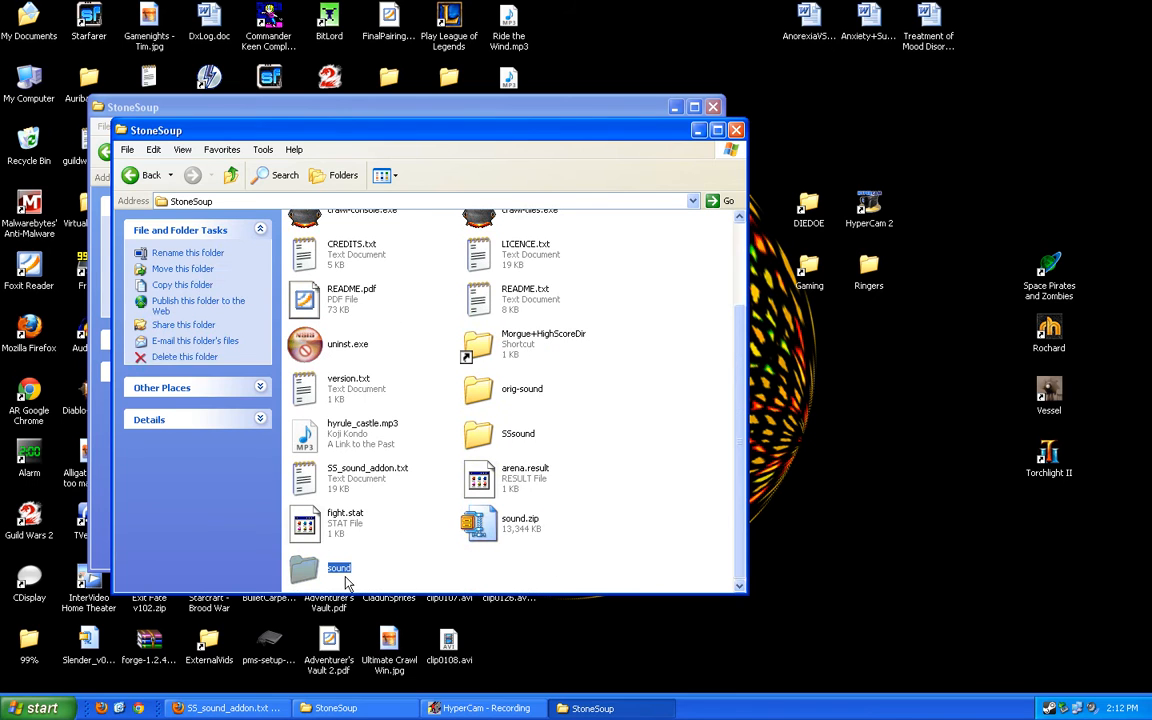
mouse_move(348, 580)
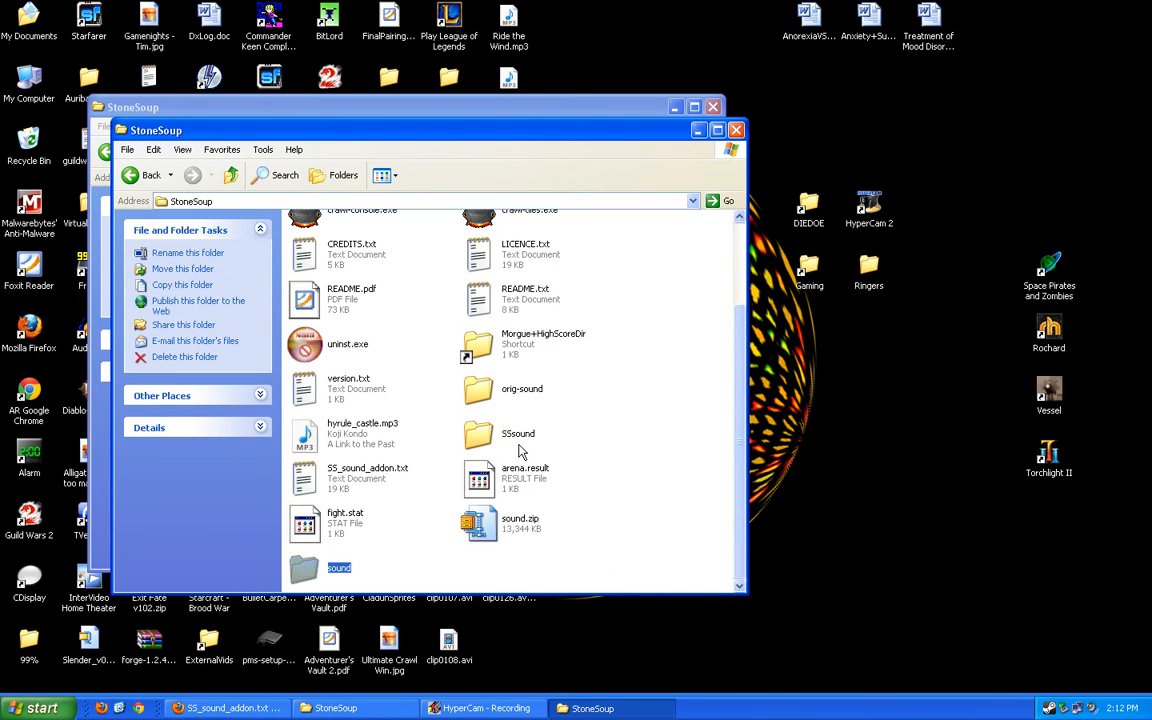
mouse_move(524, 448)
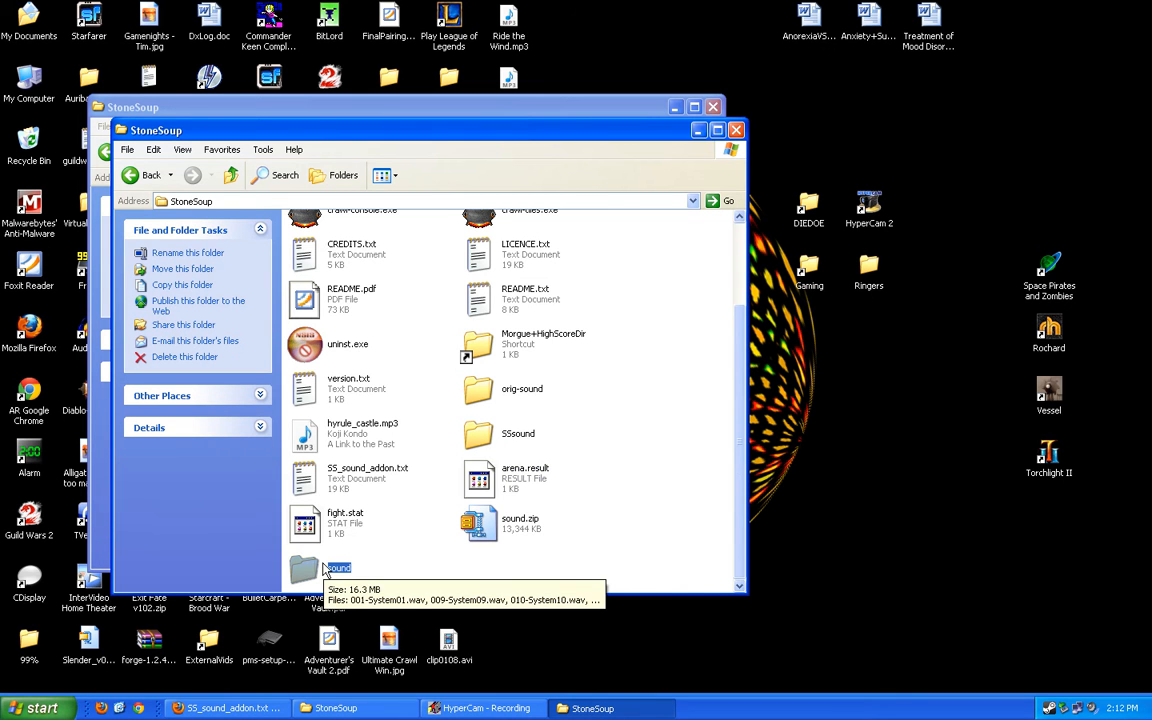
double_click(304, 568)
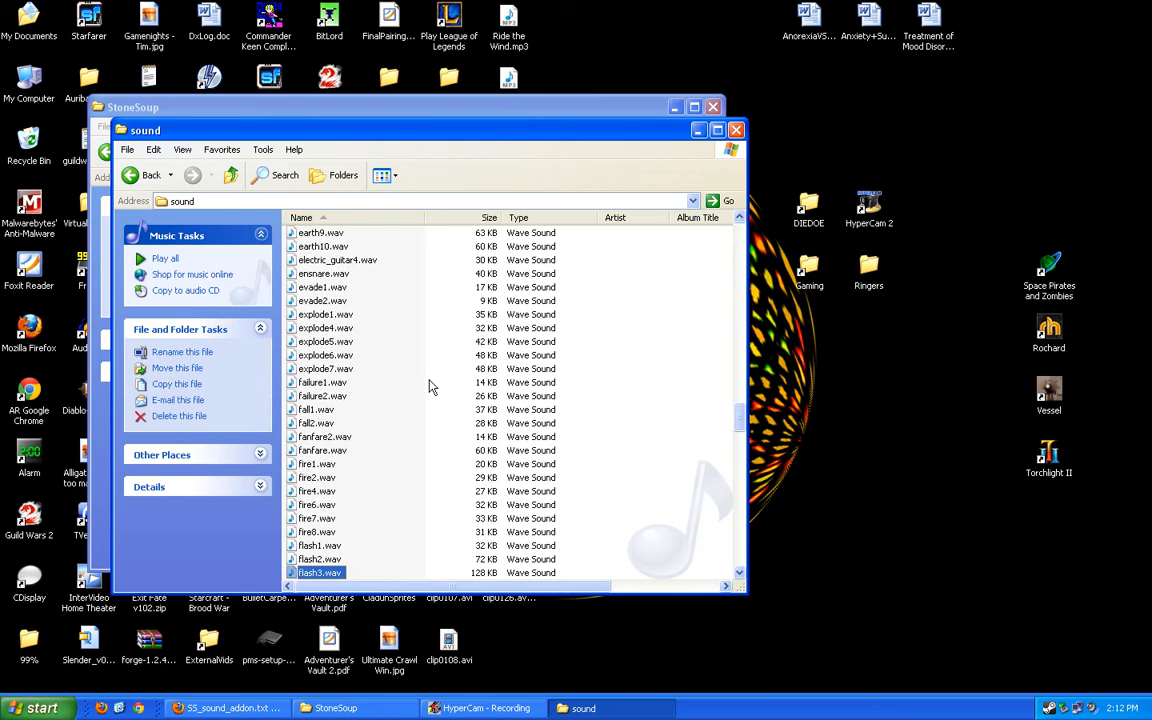
click(152, 176)
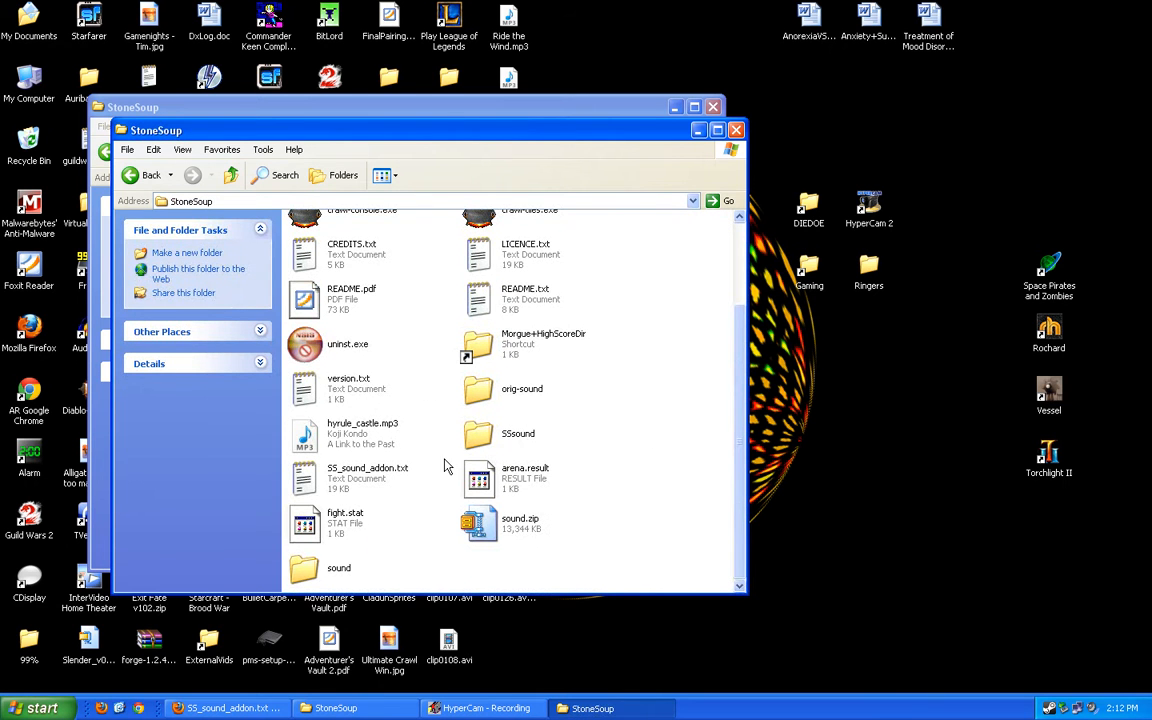
mouse_move(392, 480)
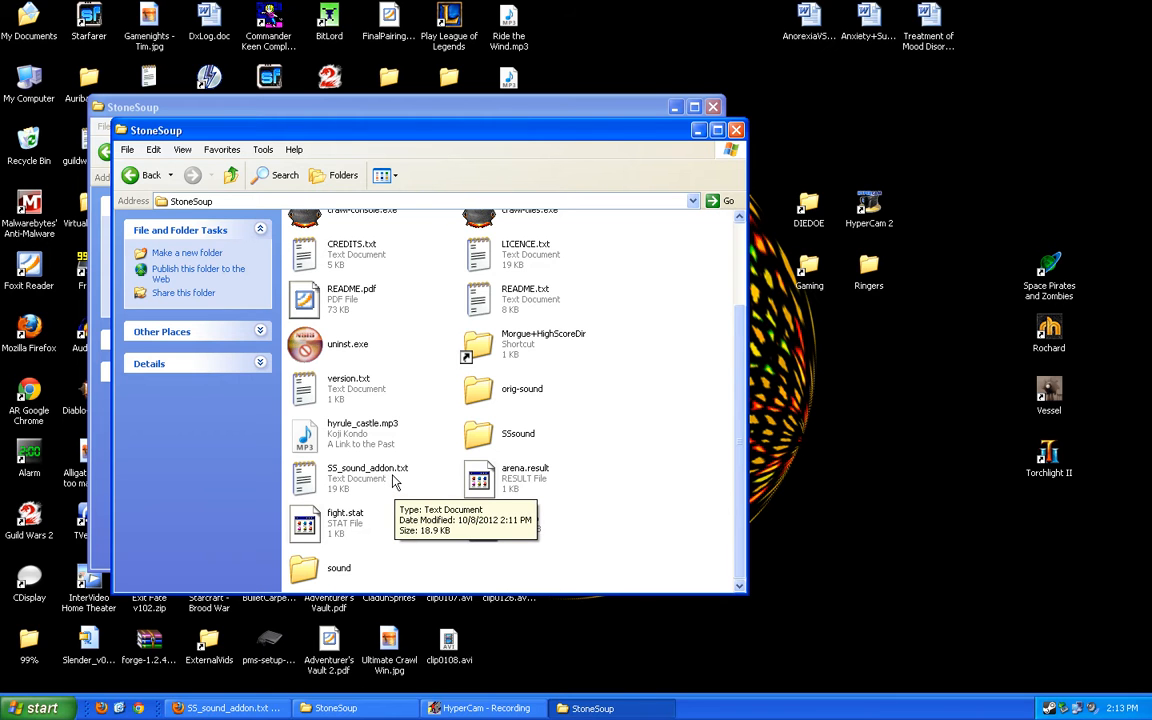
Open SS_sound_addon.txt from the StoneSoup folder in TextPad
click(366, 474)
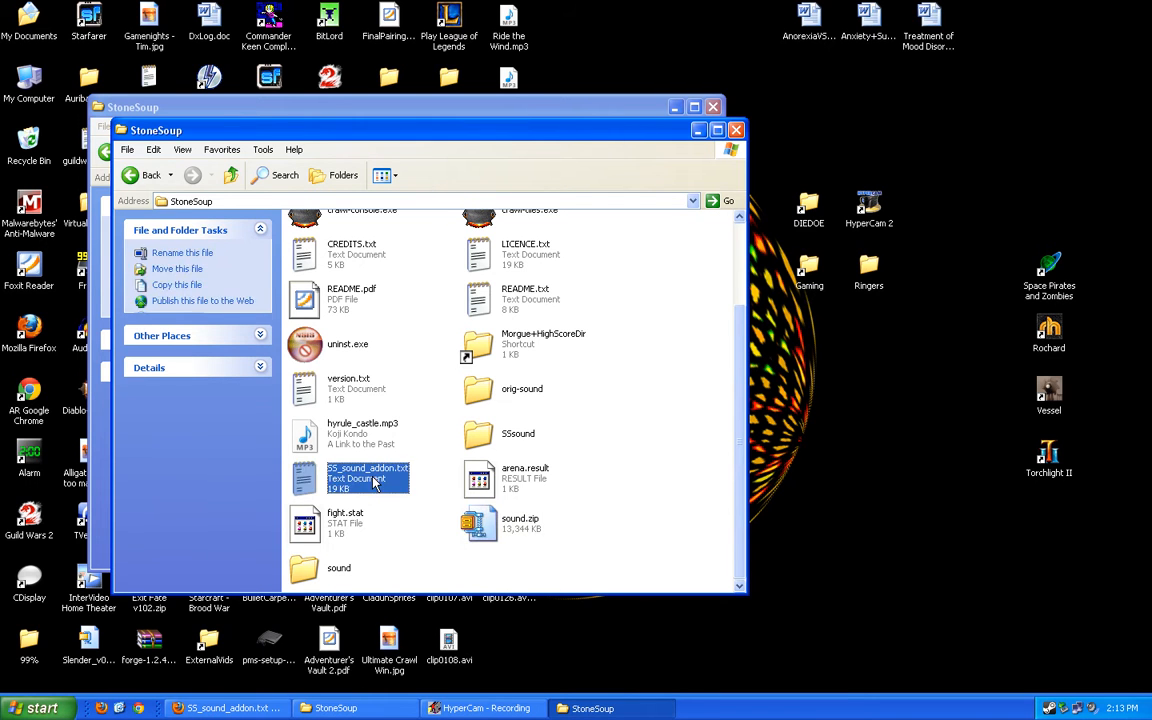
double_click(368, 472)
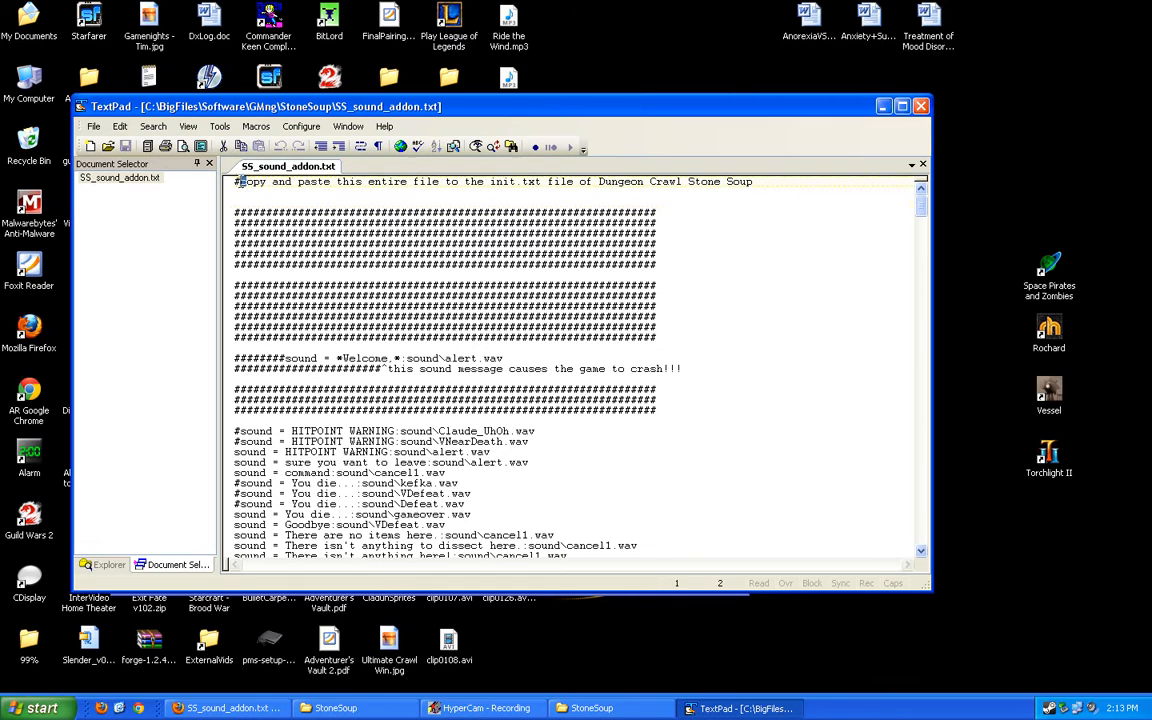
Prefix the top instruction line with # and scroll to the end of the file
drag(252, 180, 234, 180)
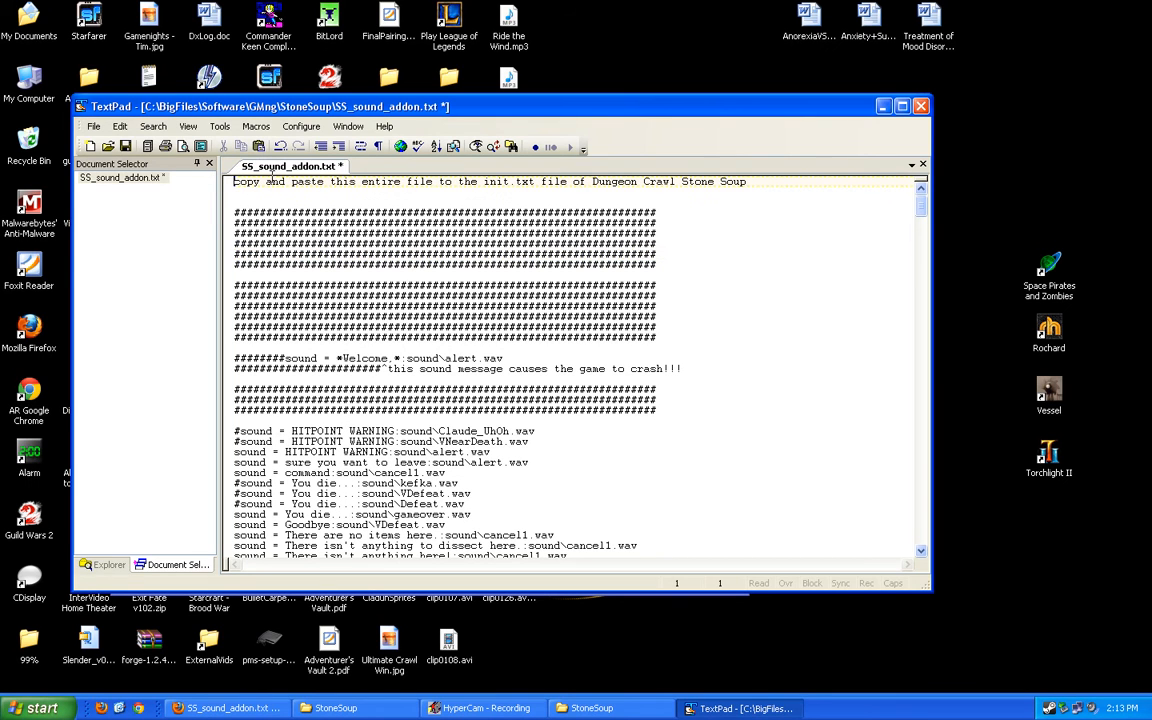
text(#)
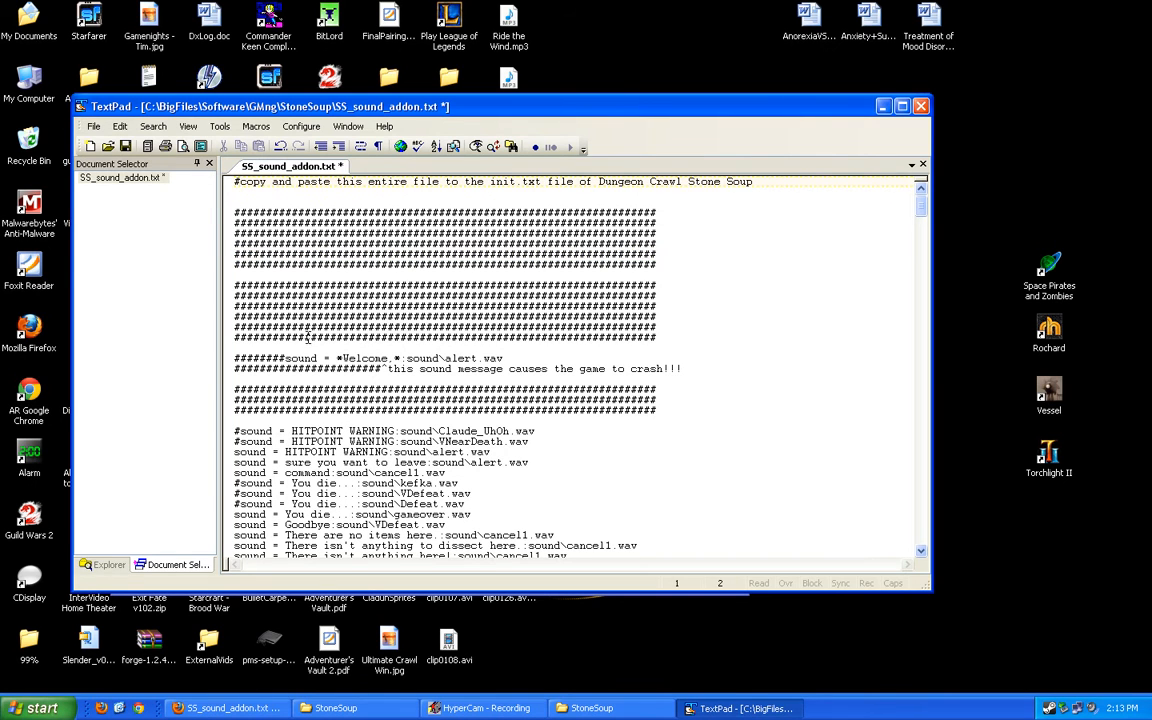
click(300, 348)
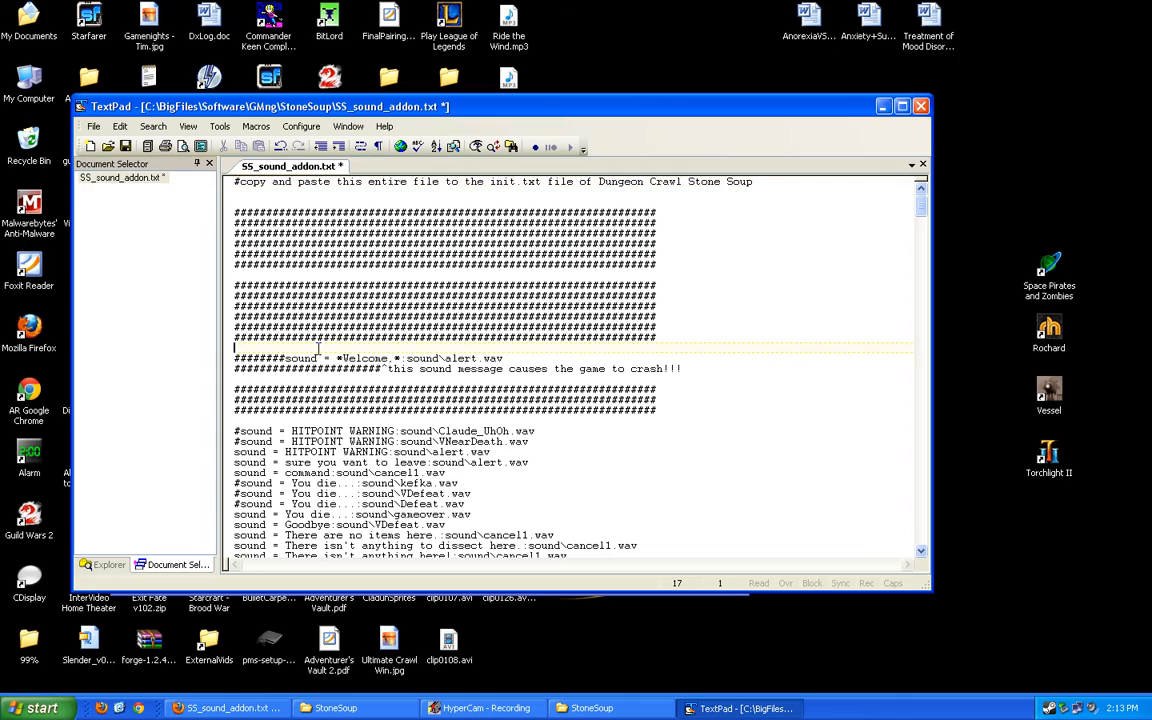
scroll(down, 3)
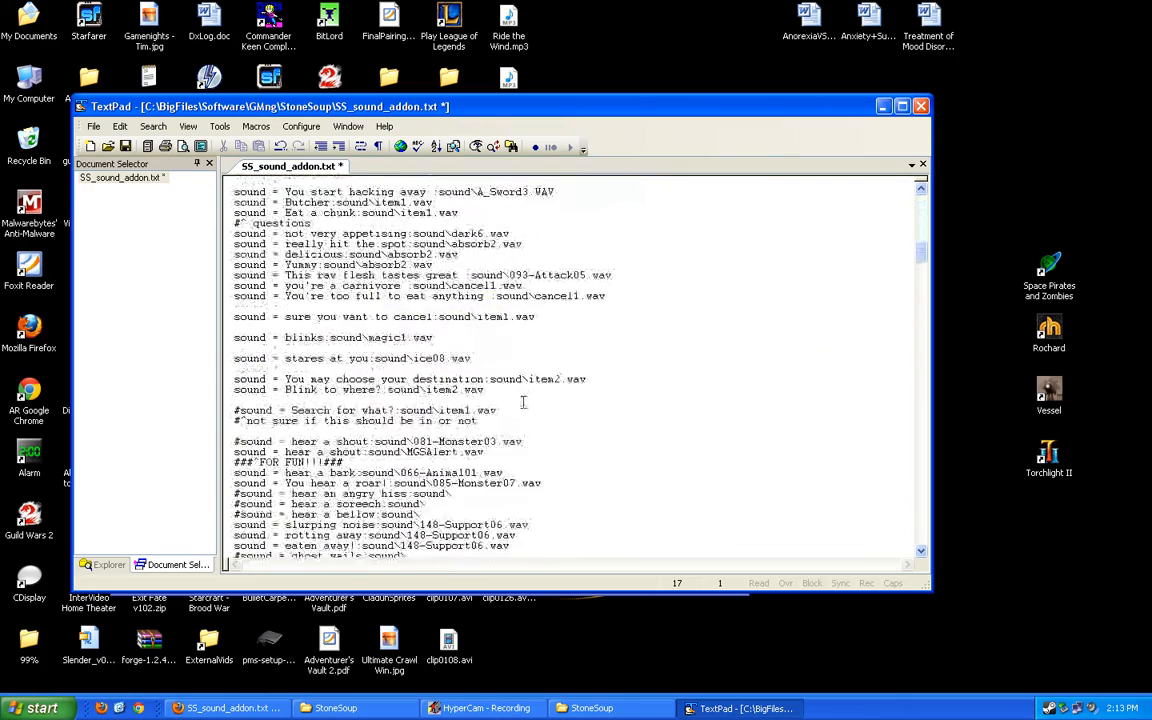
scroll(down, 3)
text(#^ (consider revive2.wav))
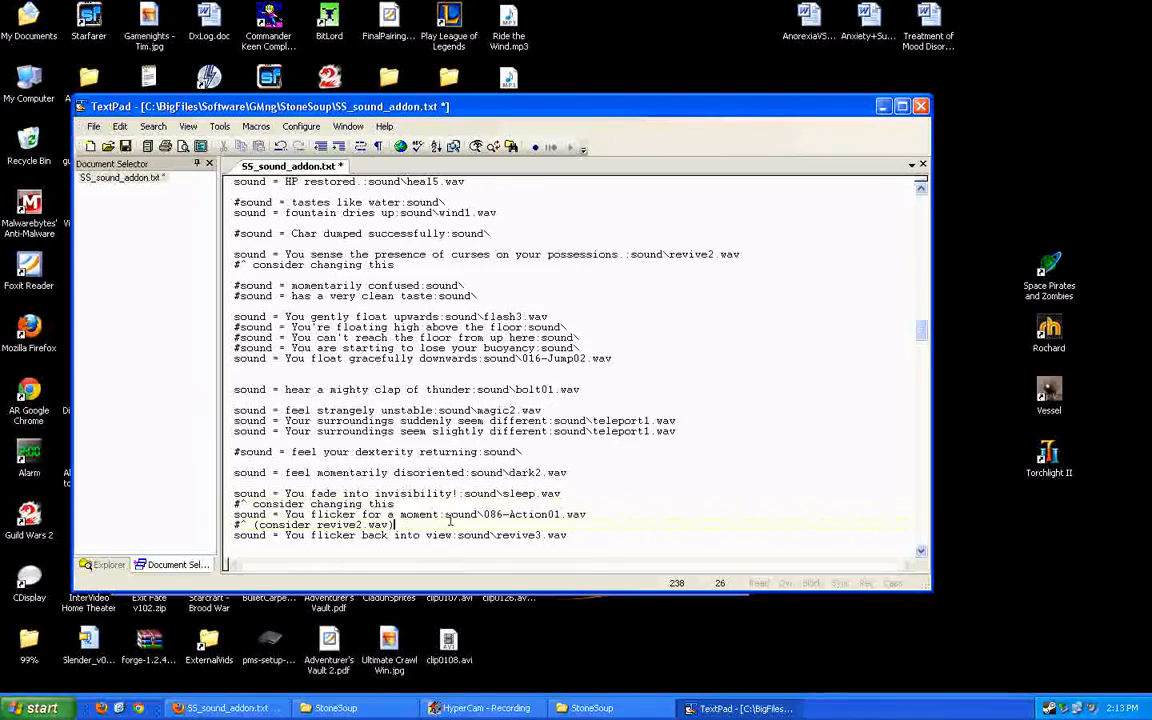
scroll(down, 3)
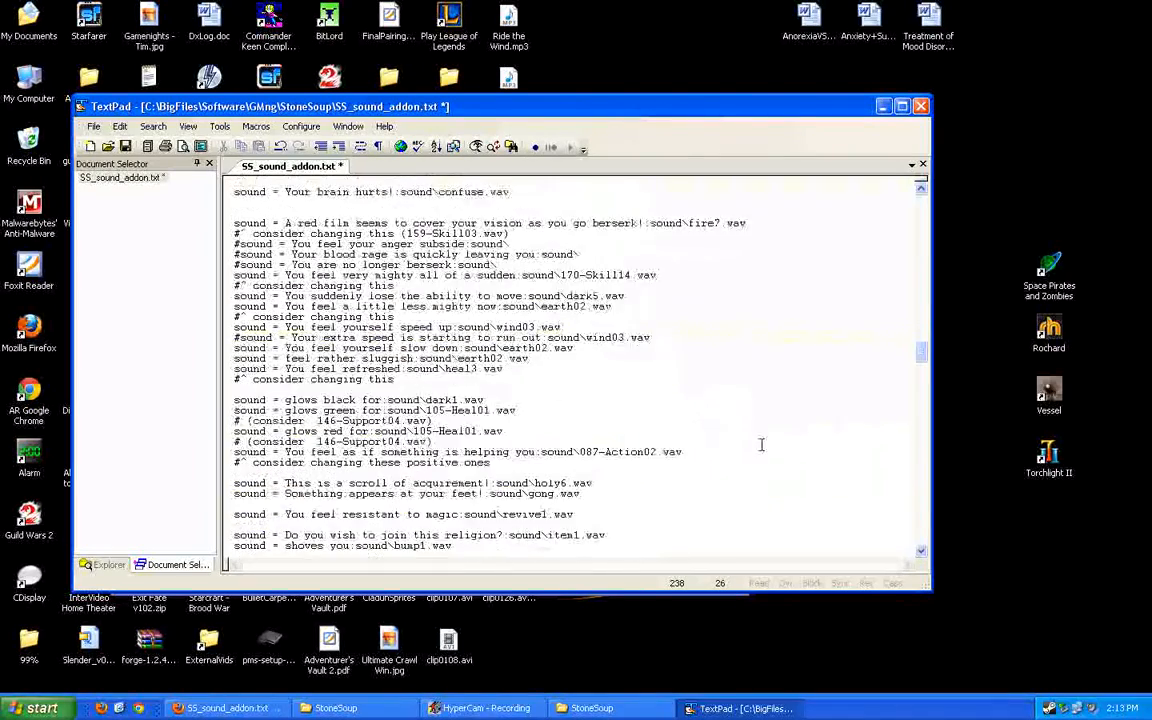
scroll(down, 3)
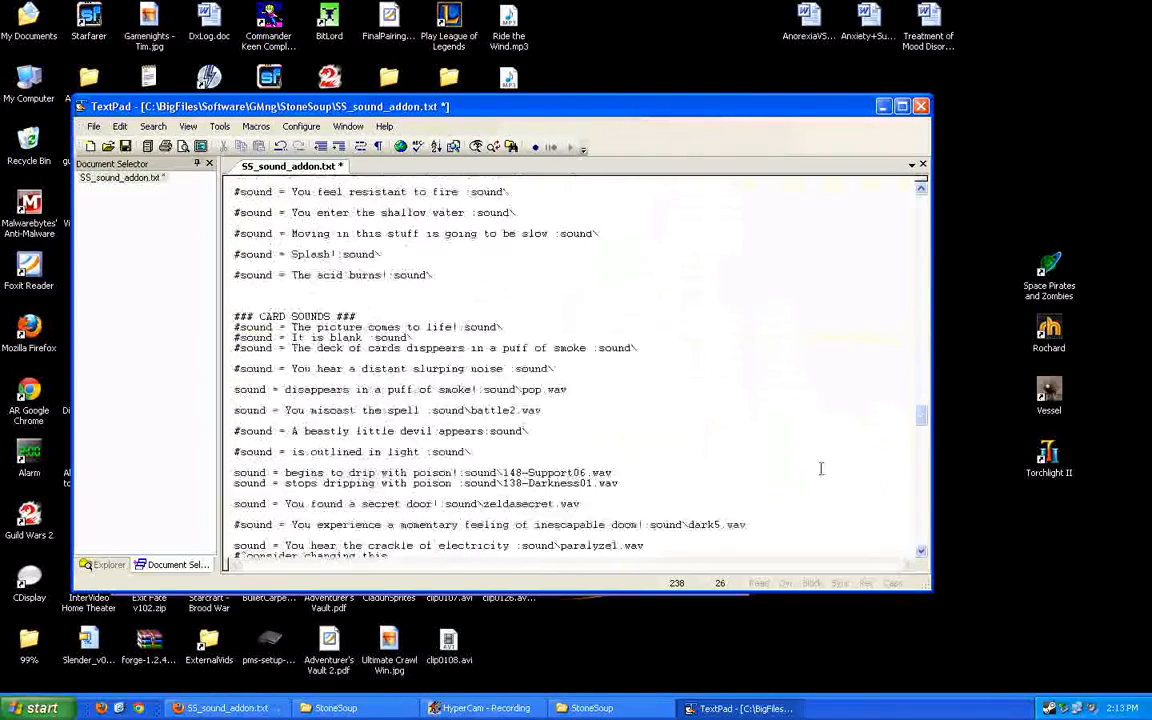
scroll(down, 3)
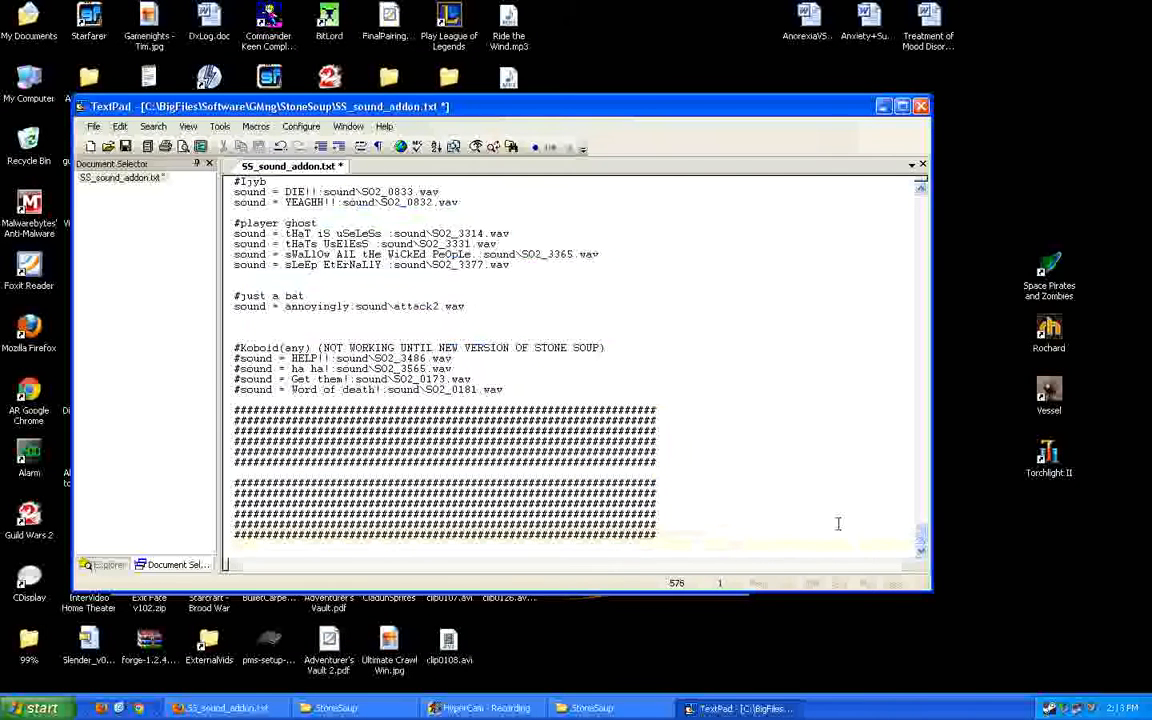
Select all addon text, copy it via Edit > Copy, and close the file
key(ctrl+a)
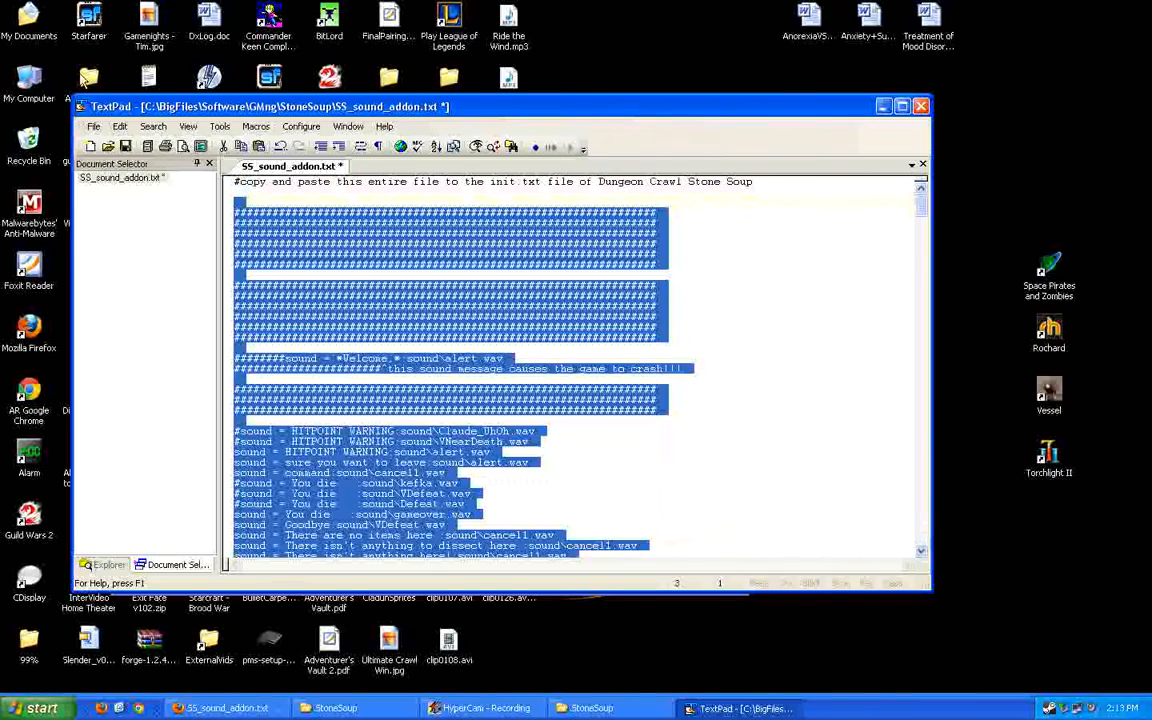
click(120, 126)
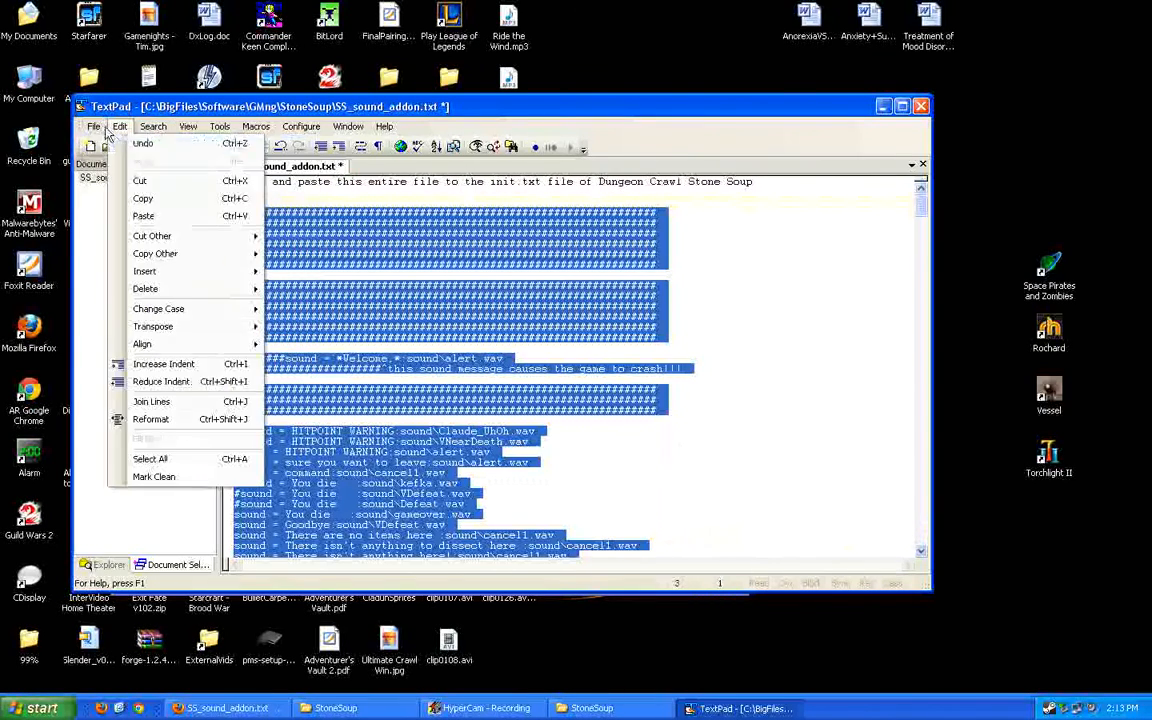
click(96, 126)
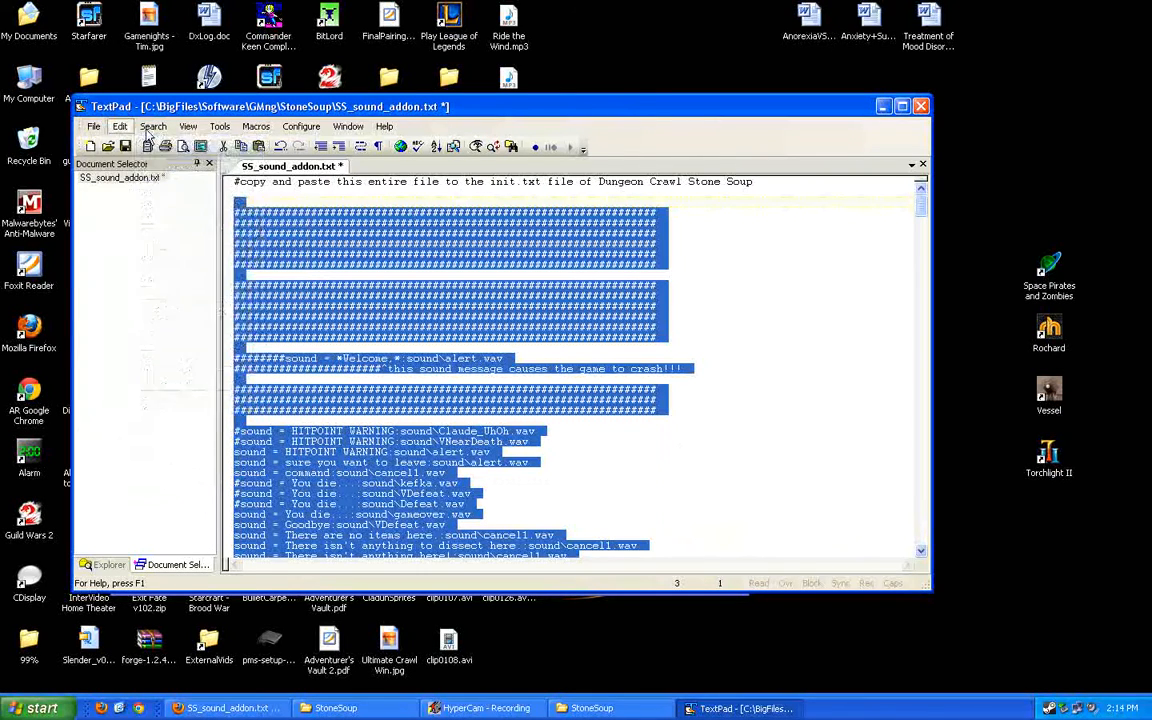
click(120, 126)
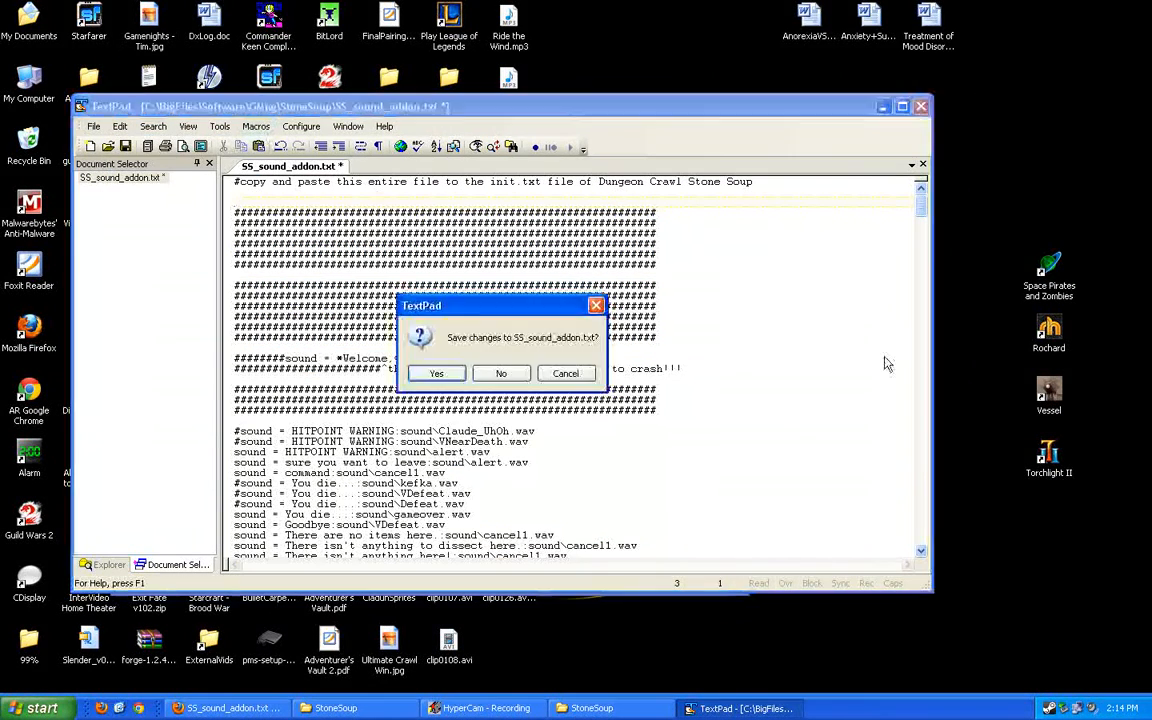
click(500, 374)
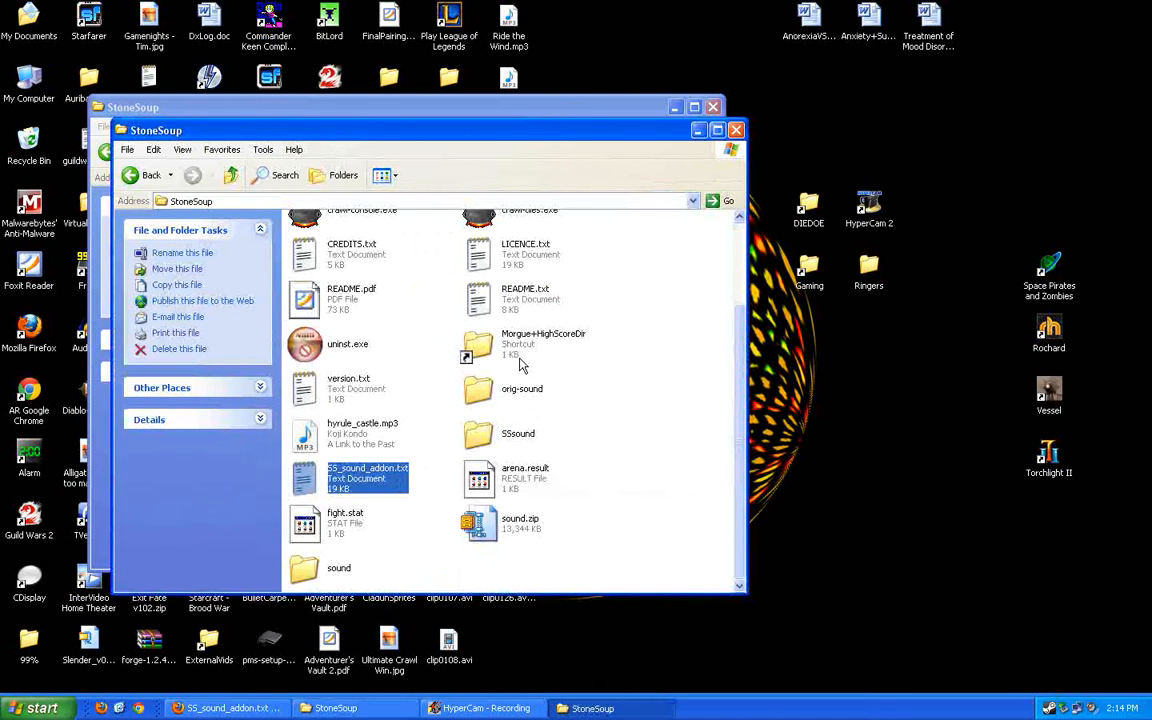
mouse_move(528, 418)
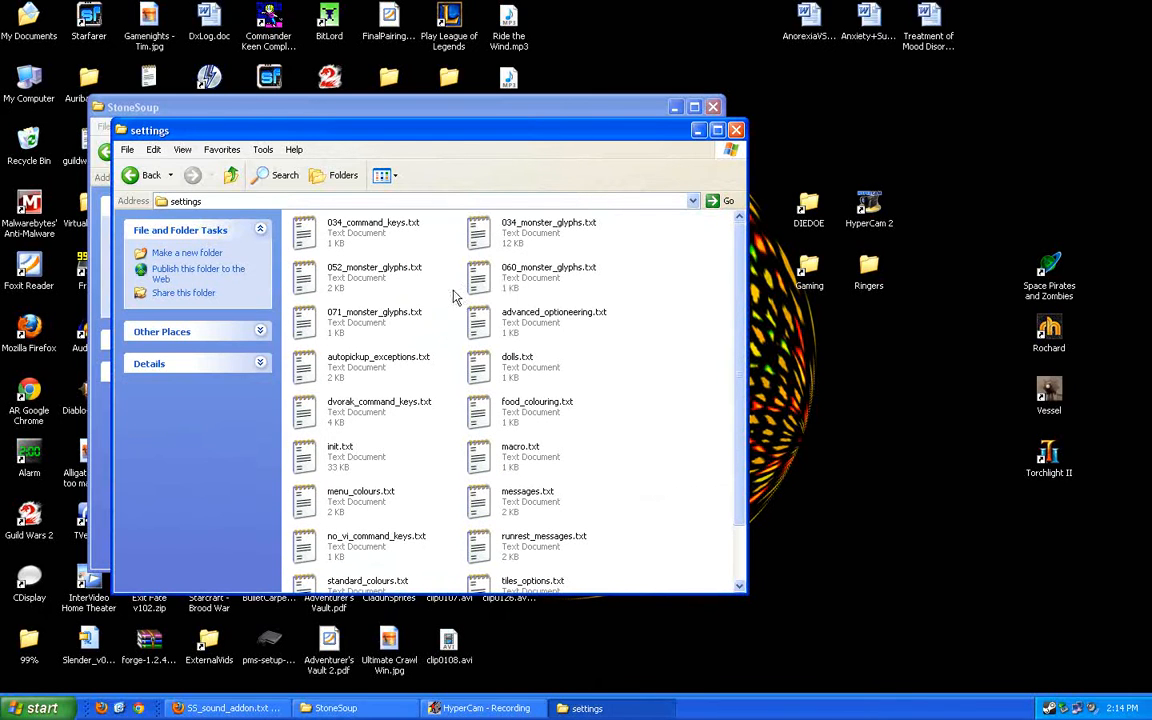
Open init.txt from the StoneSoup settings folder in TextPad
double_click(340, 452)
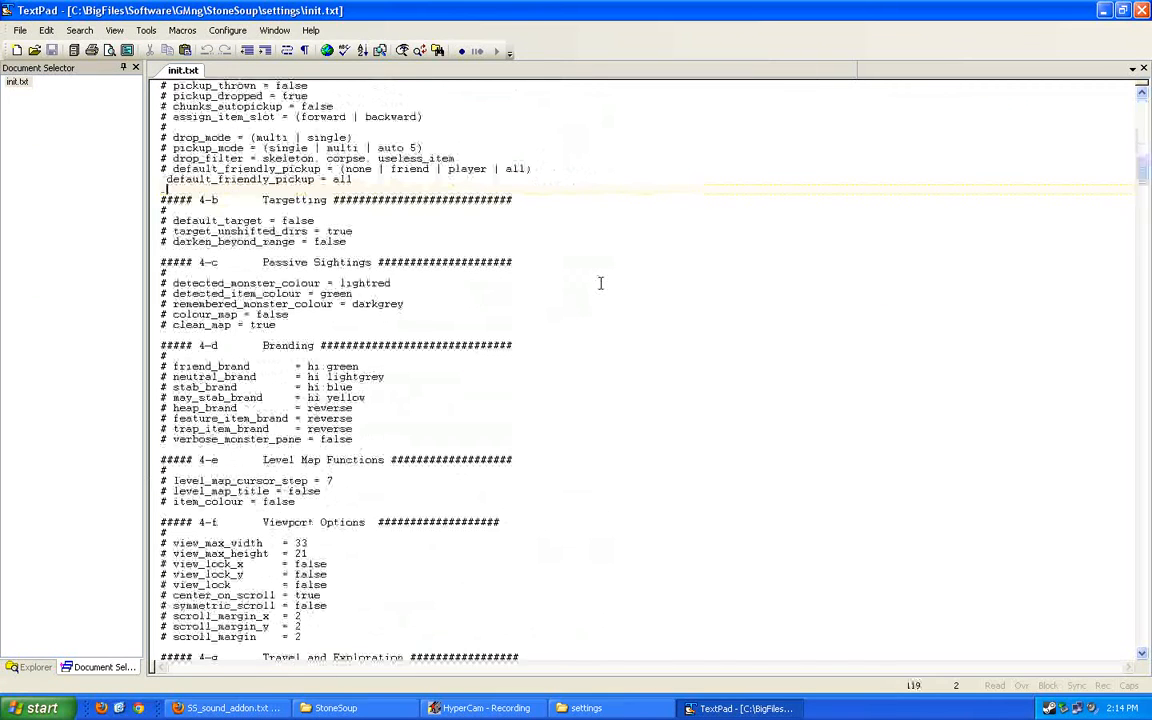
scroll(up, 3)
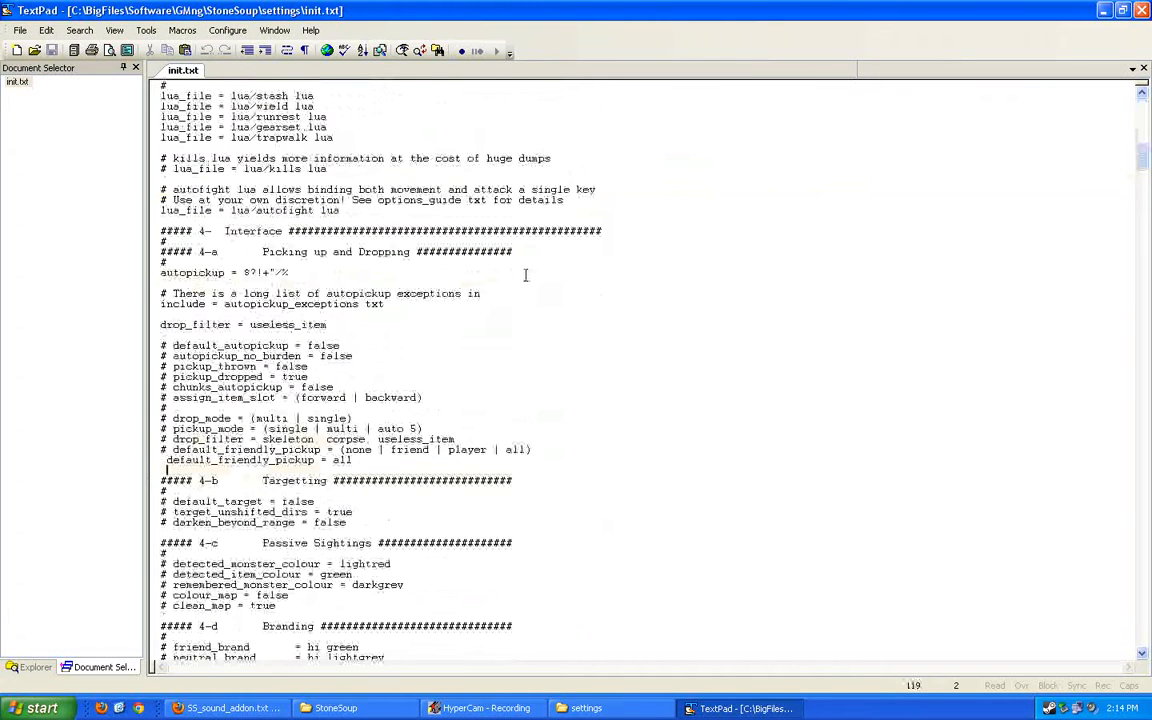
scroll(down, 3)
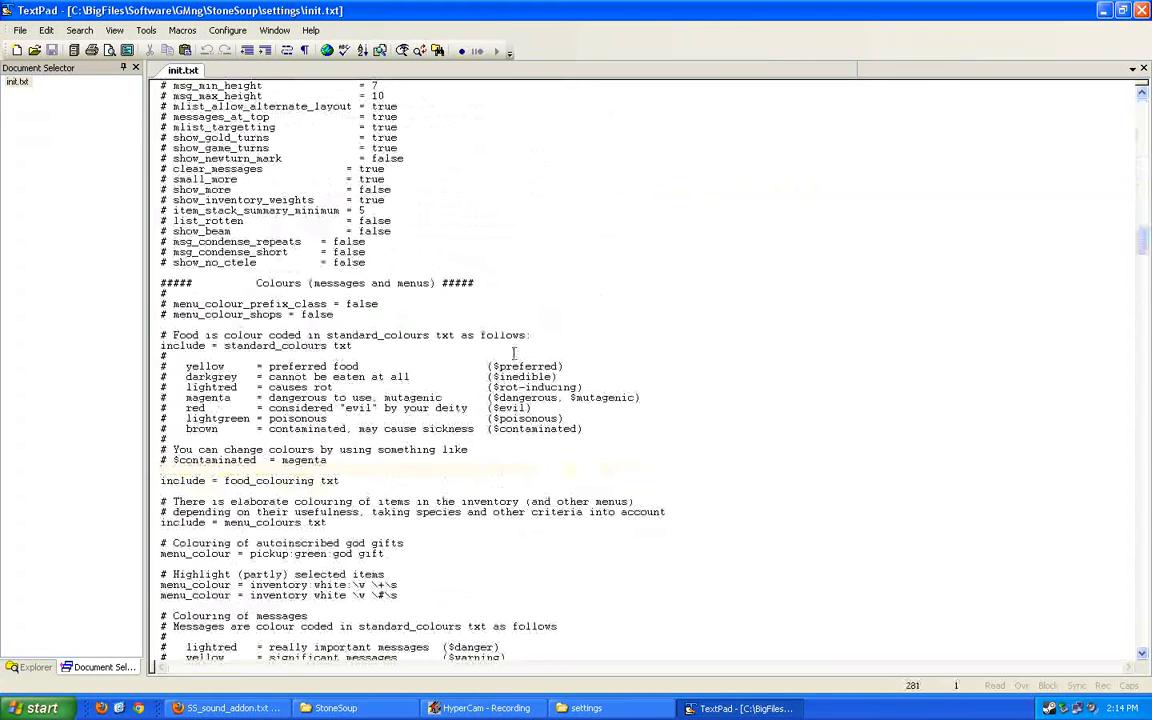
scroll(down, 3)
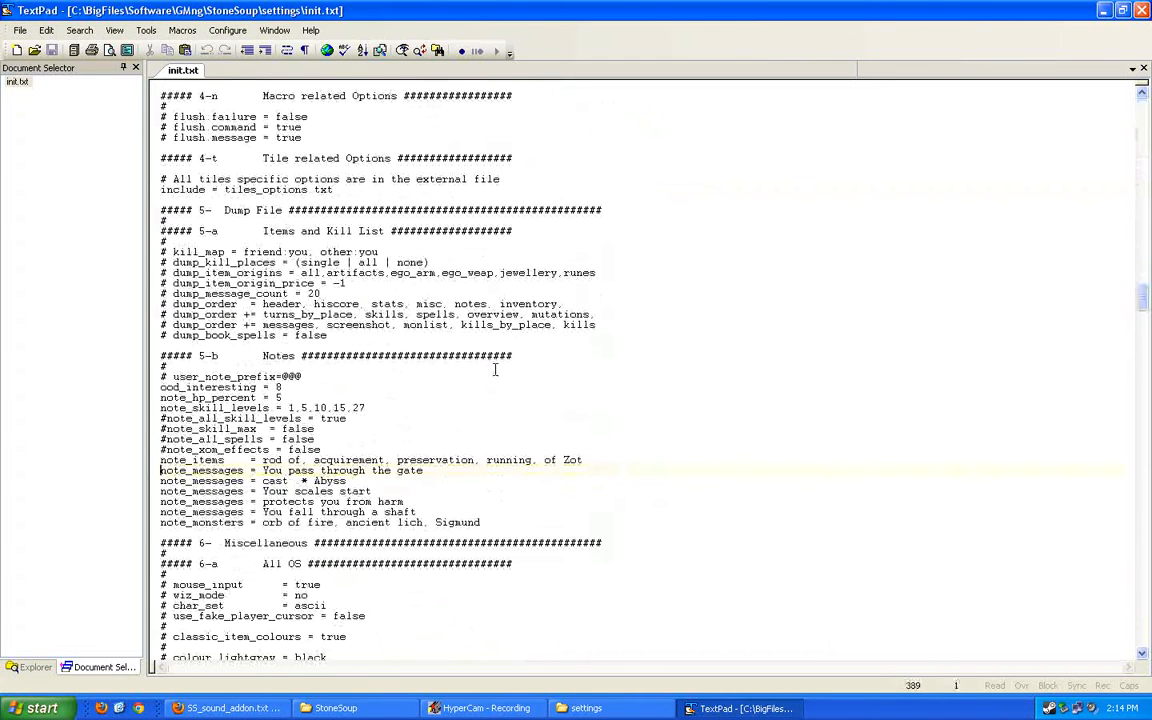
scroll(down, 3)
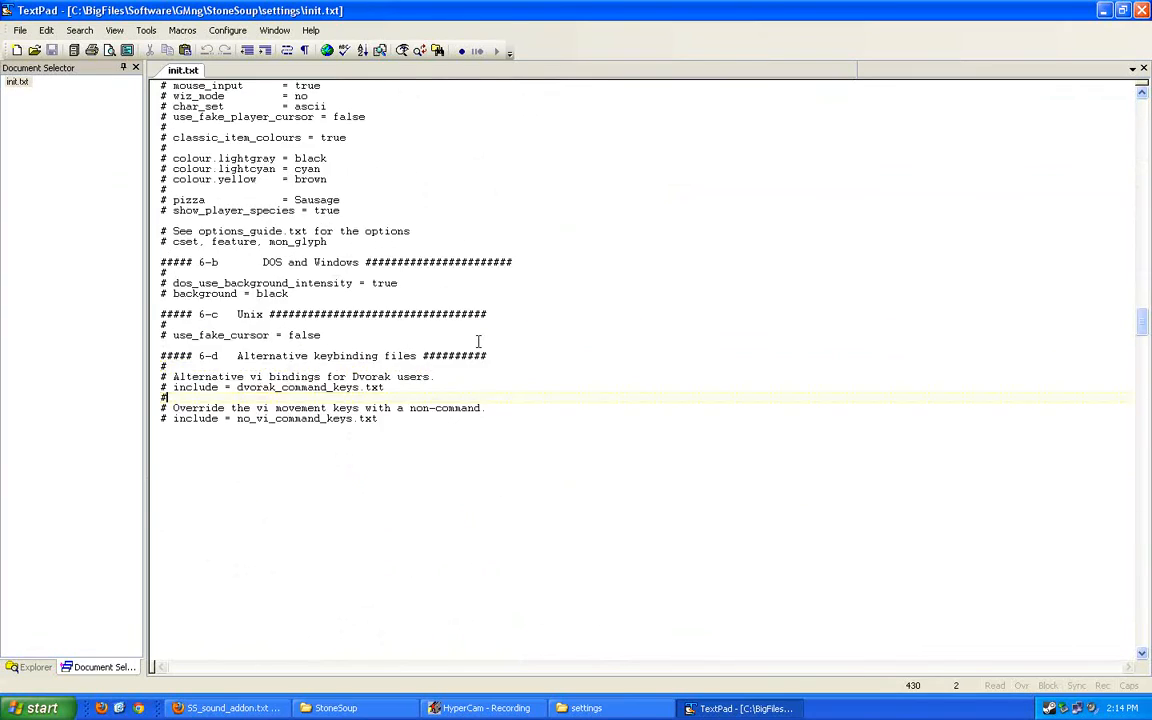
scroll(up, 3)
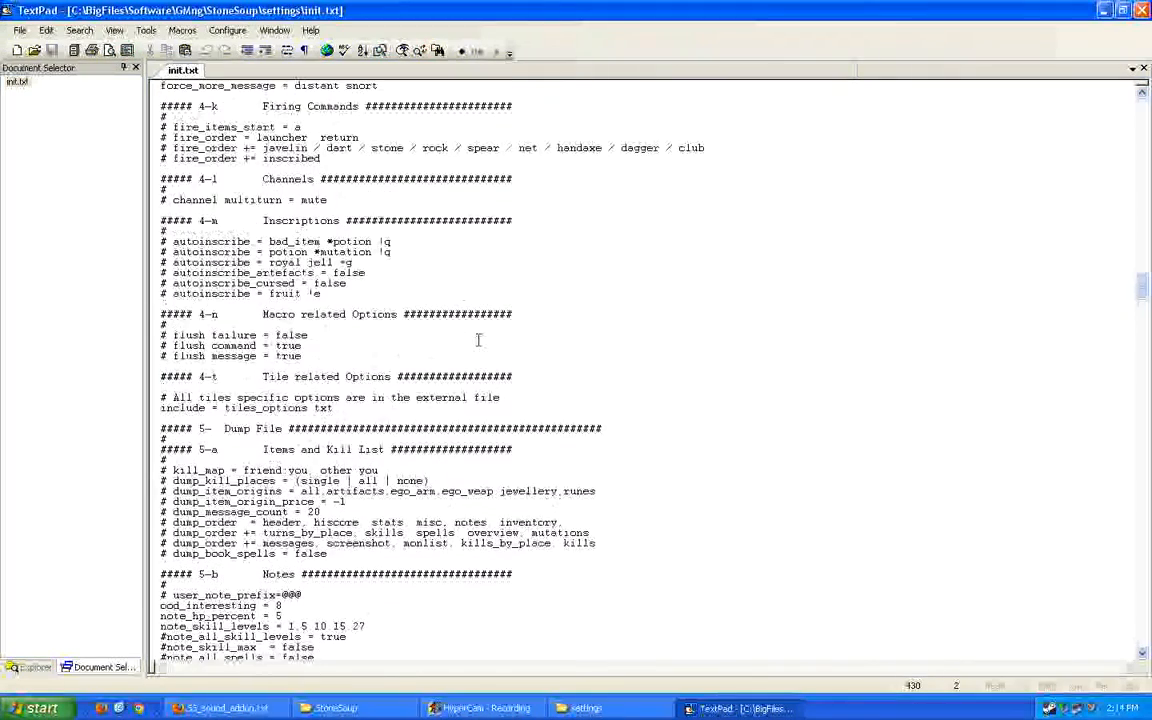
scroll(up, 3)
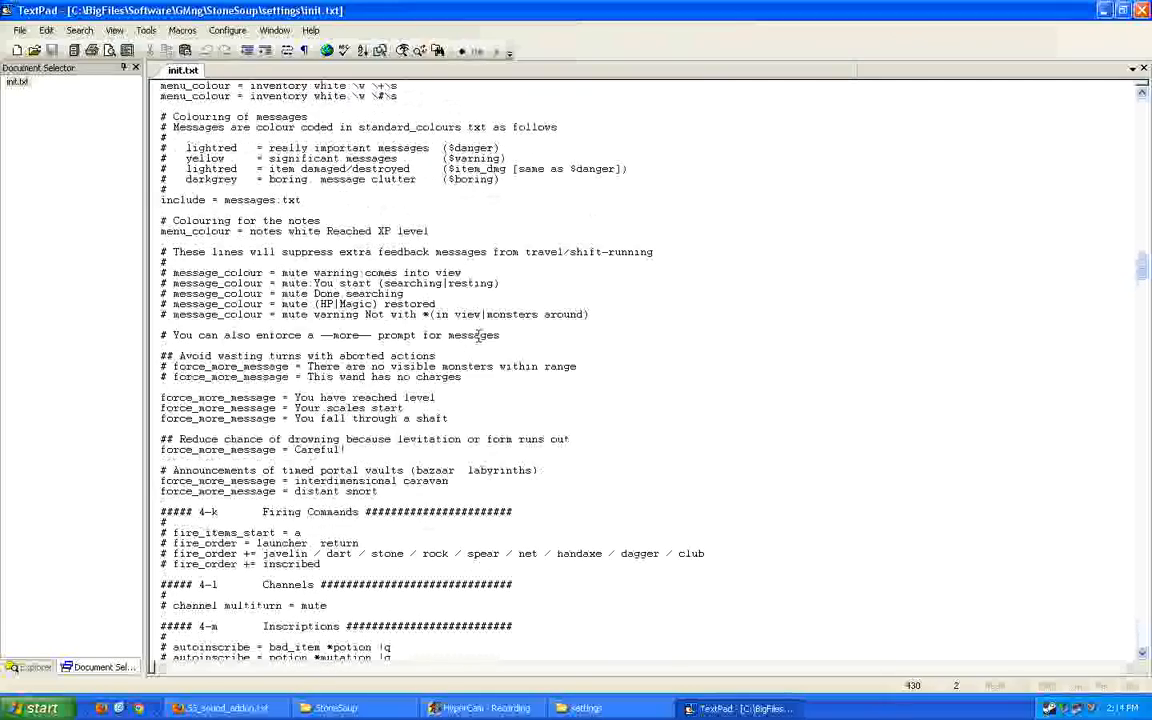
scroll(up, 3)
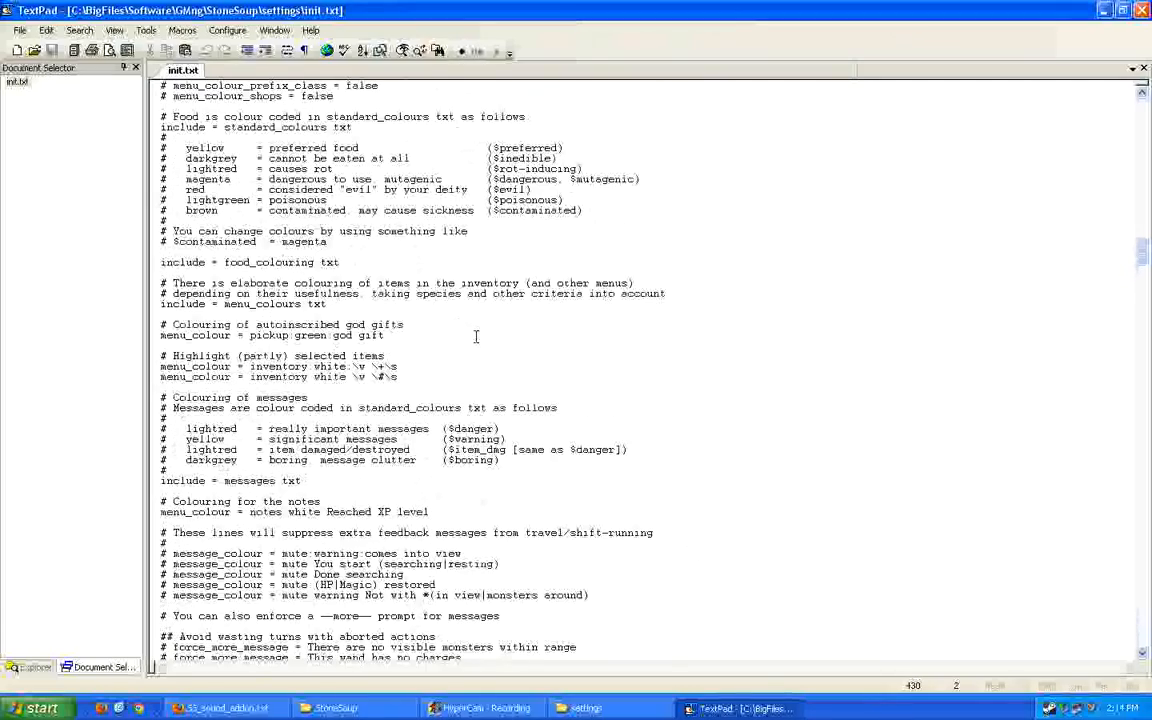
scroll(up, 3)
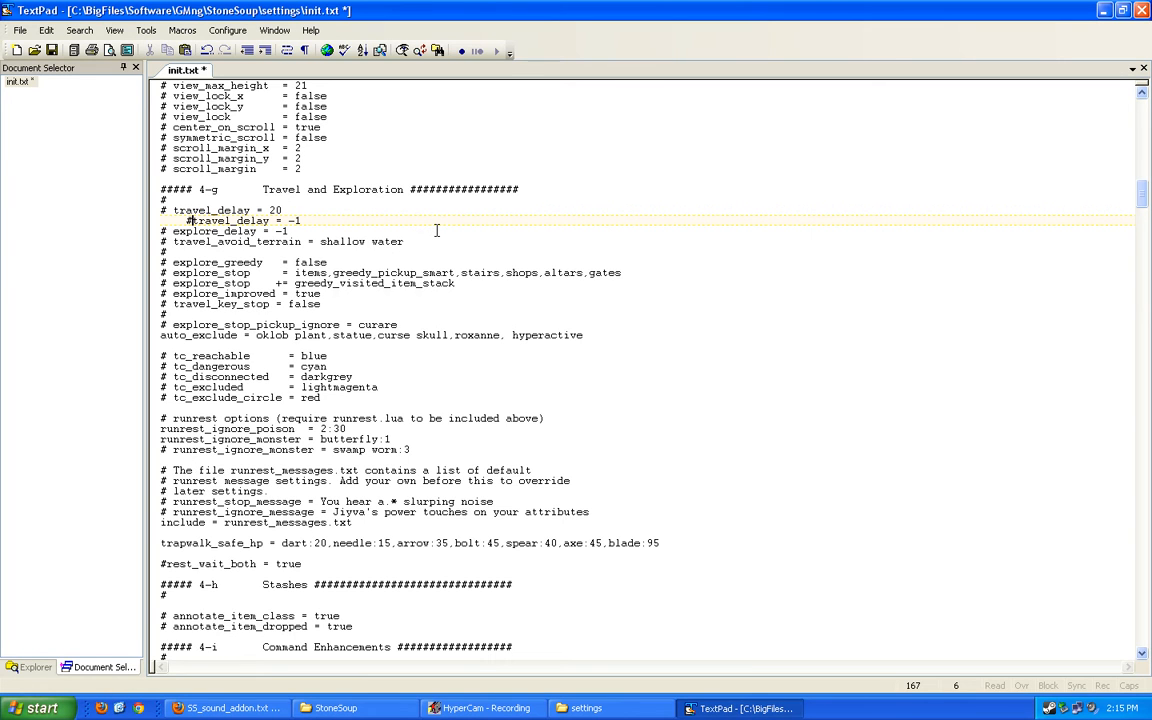
mouse_move(432, 228)
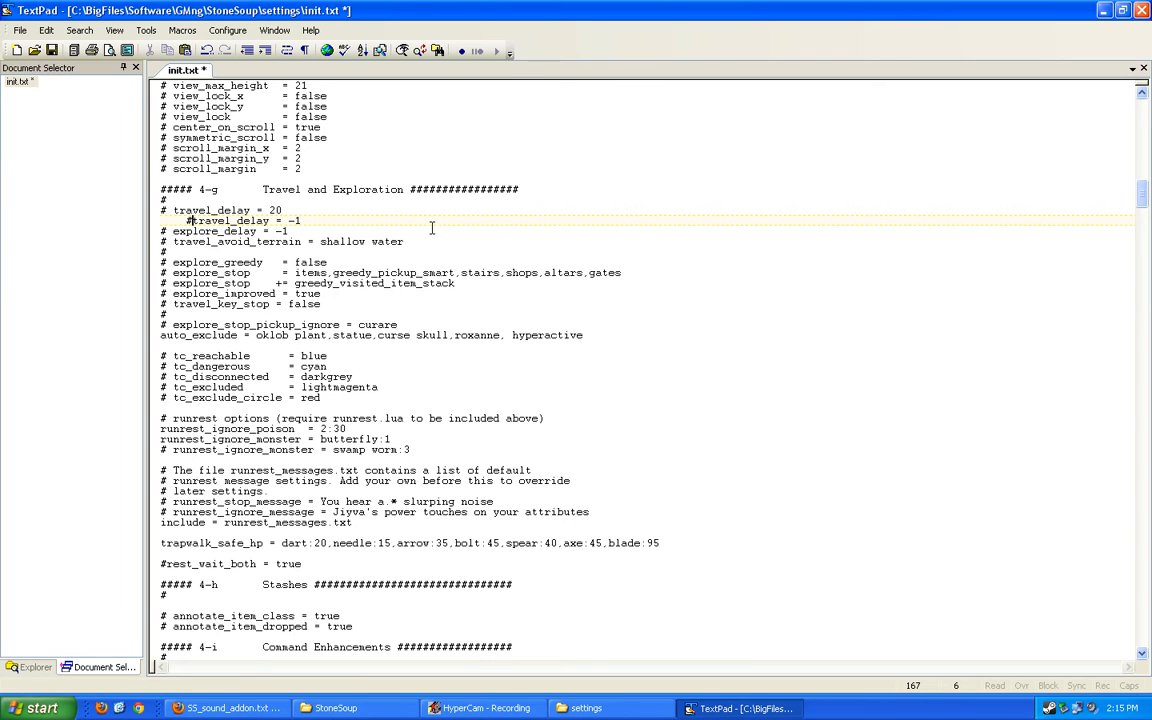
Scroll up through init.txt toward the Travel and Exploration section
scroll(up, 3)
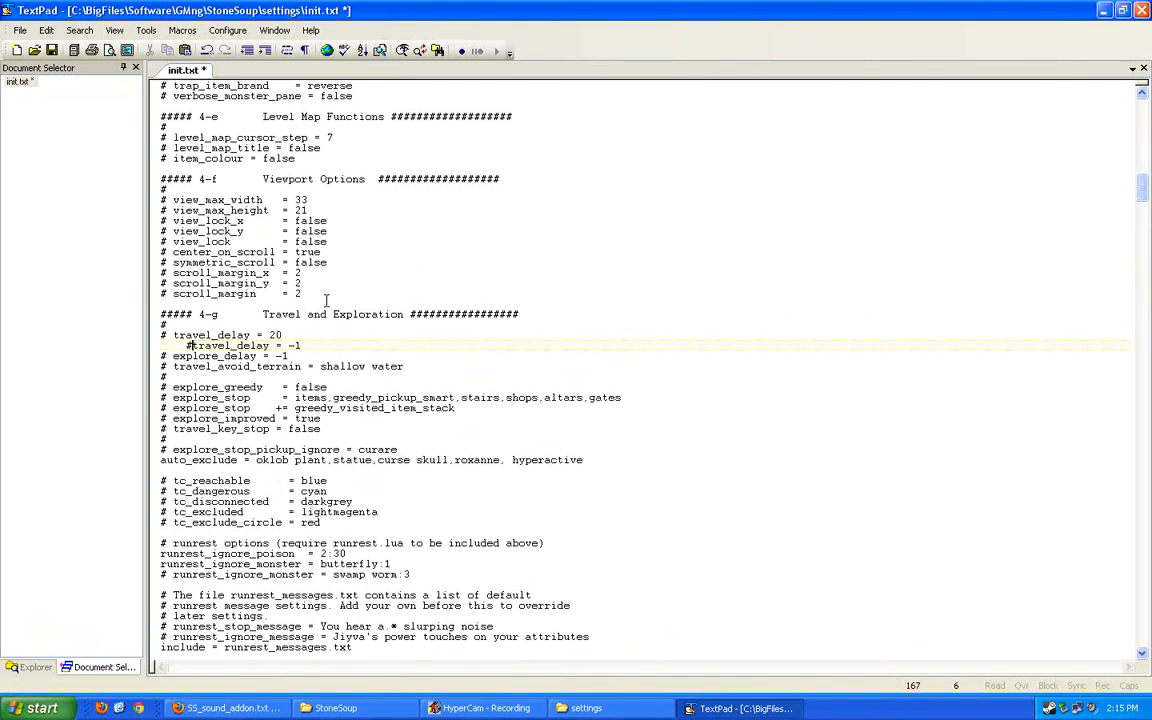
scroll(up, 3)
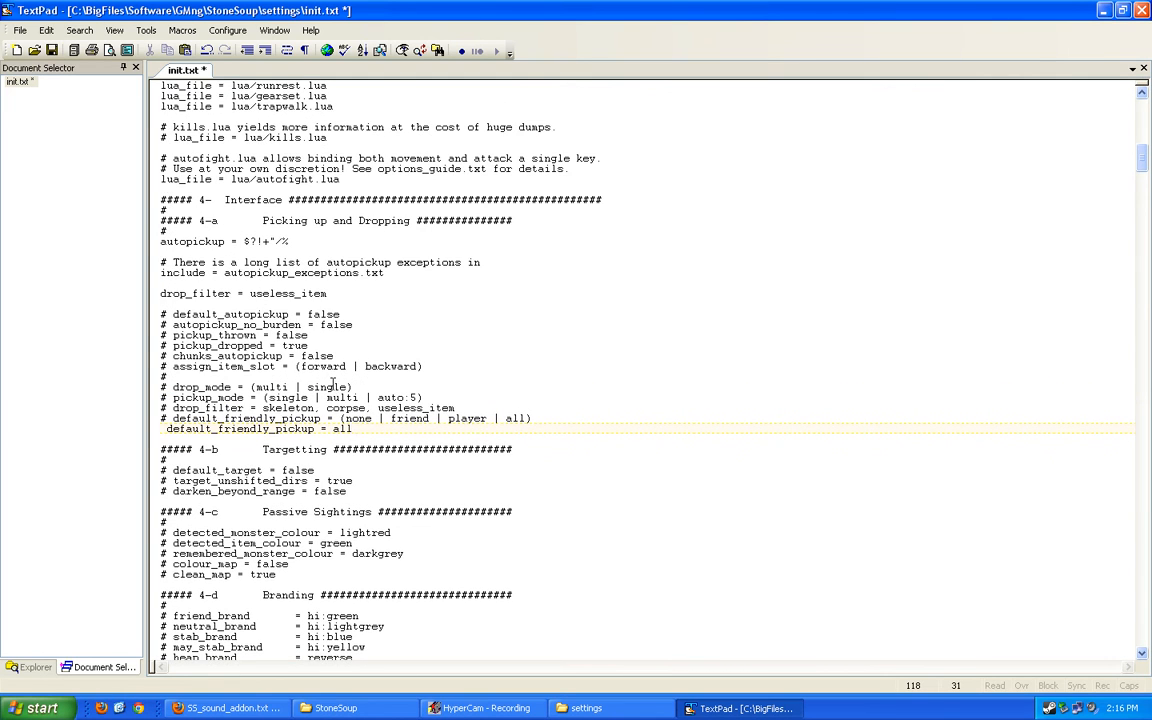
scroll(up, 3)
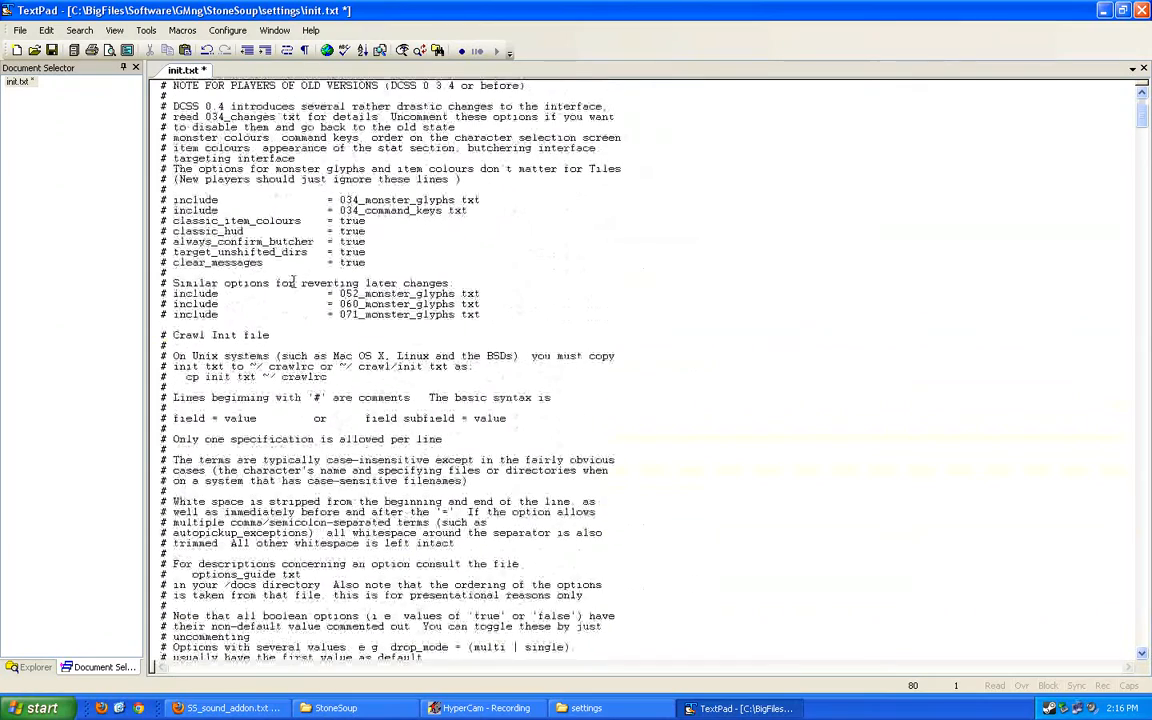
Scroll down init.txt to the blank line beneath the File System section
scroll(down, 3)
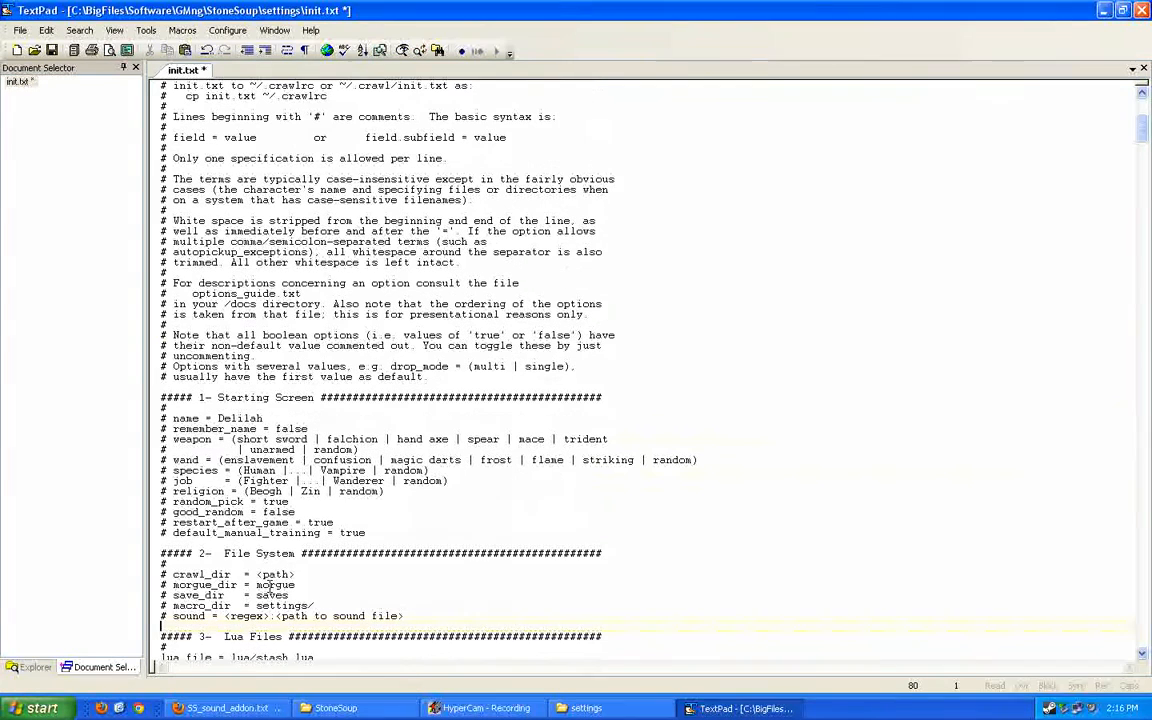
scroll(down, 3)
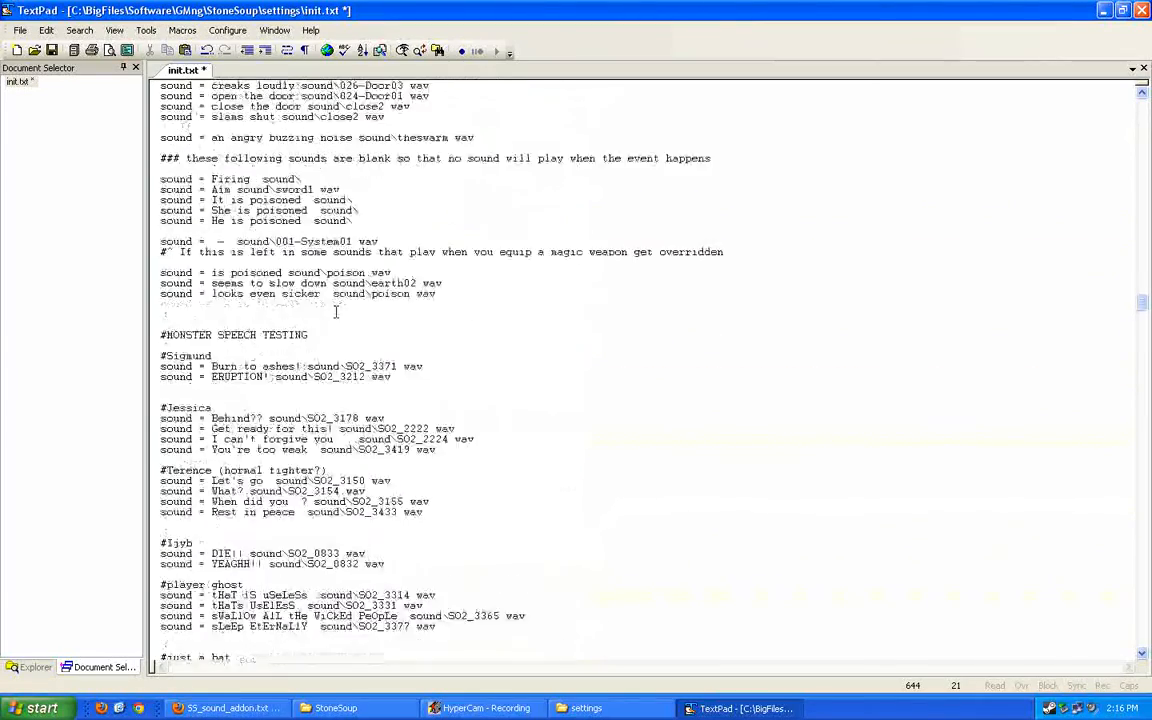
scroll(down, 3)
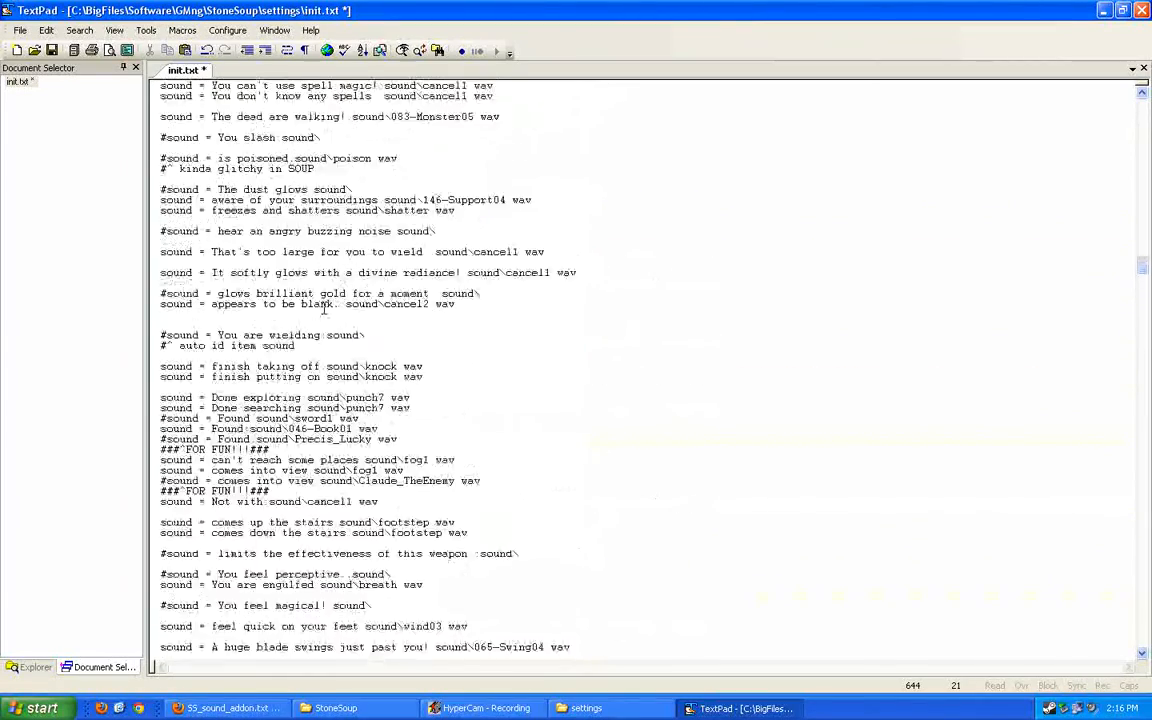
scroll(down, 3)
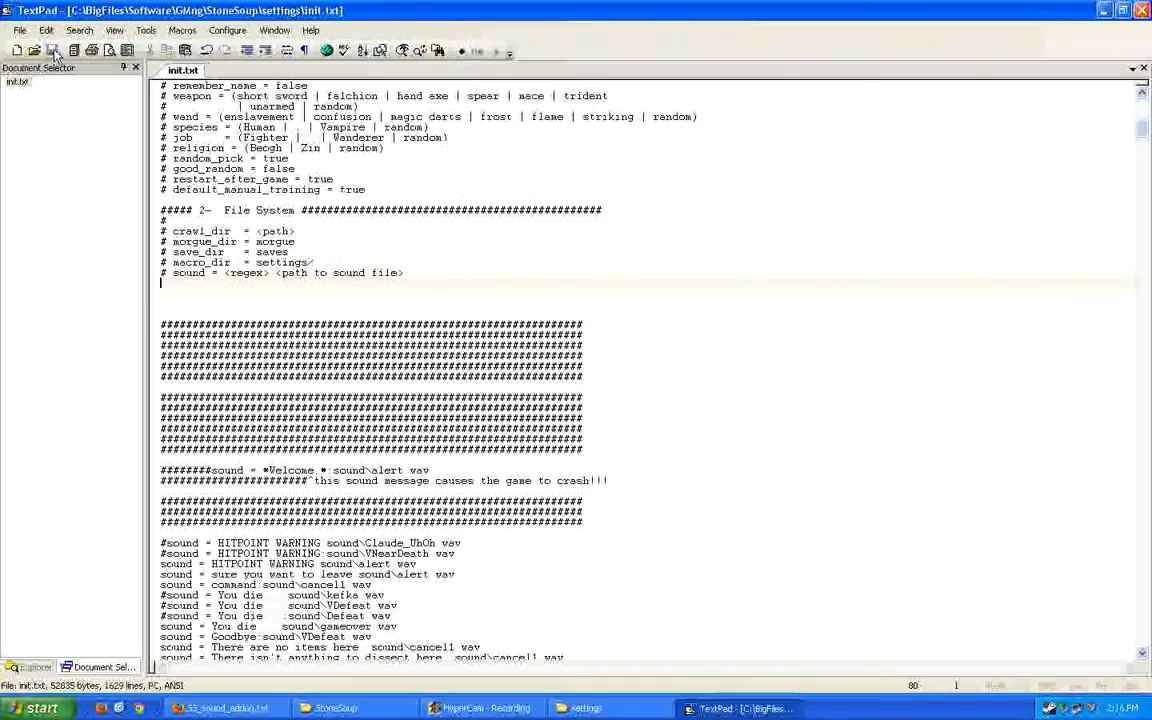
Close TextPad from the taskbar and return to the StoneSoup game folder
right_click(736, 708)
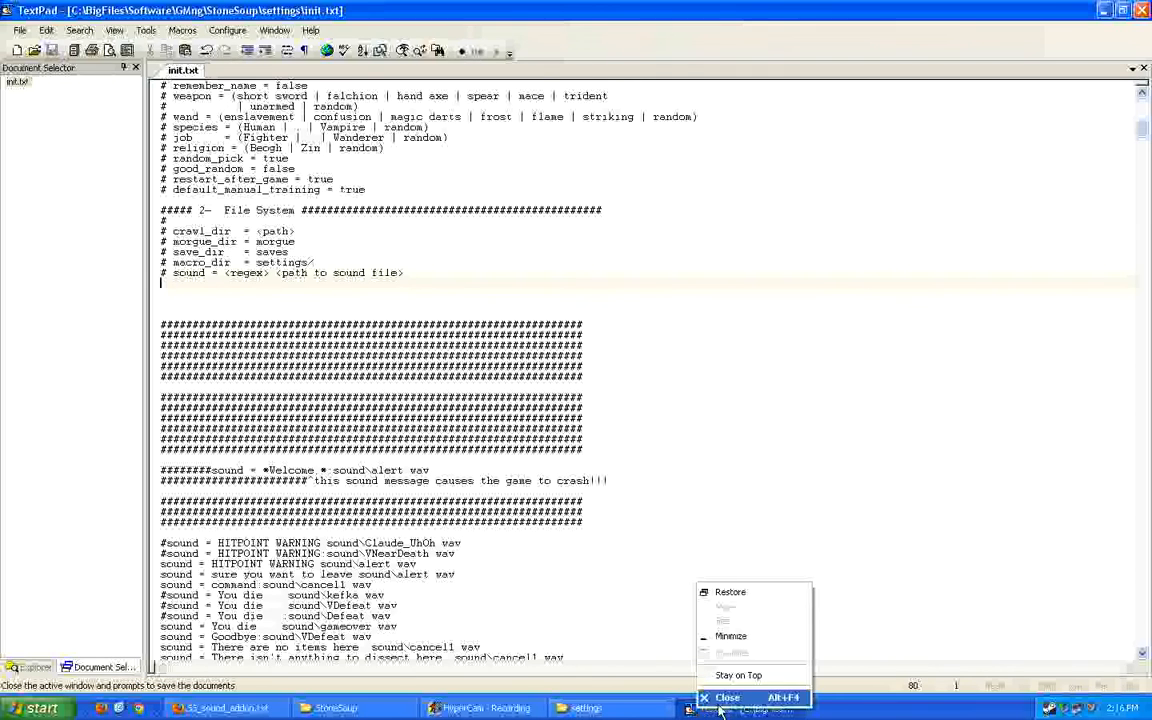
click(732, 698)
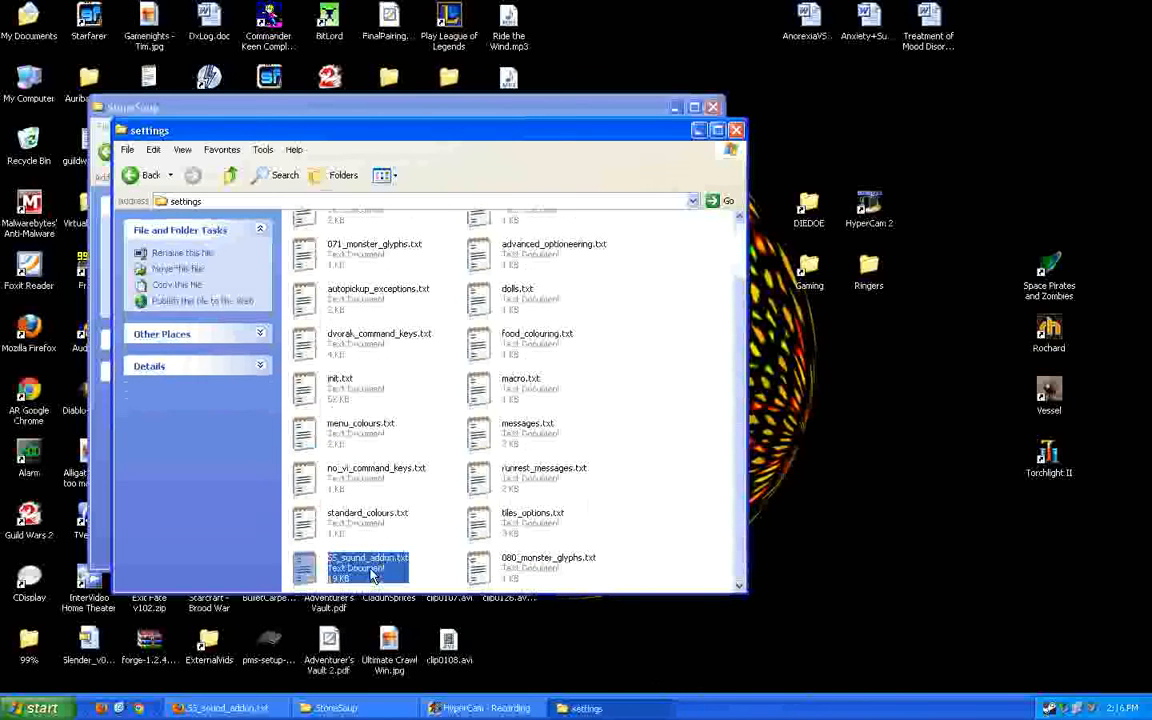
double_click(364, 564)
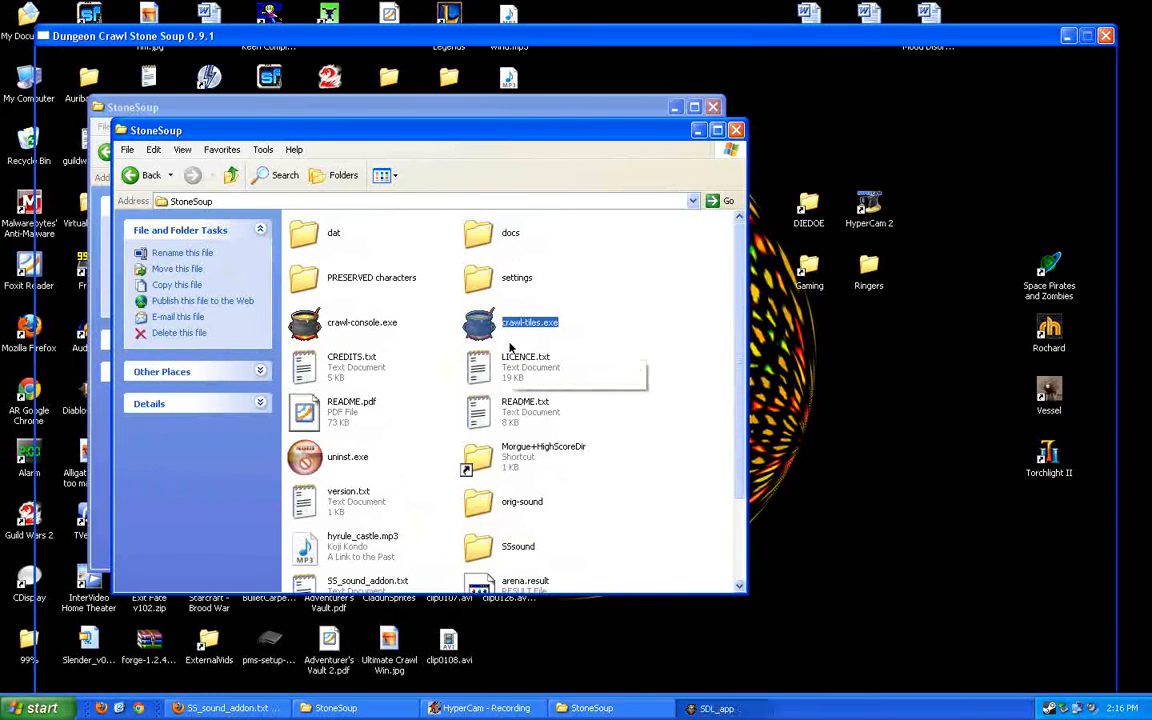
Launch crawl-tiles.exe to start Dungeon Crawl Stone Soup with a Deep Elf
double_click(530, 322)
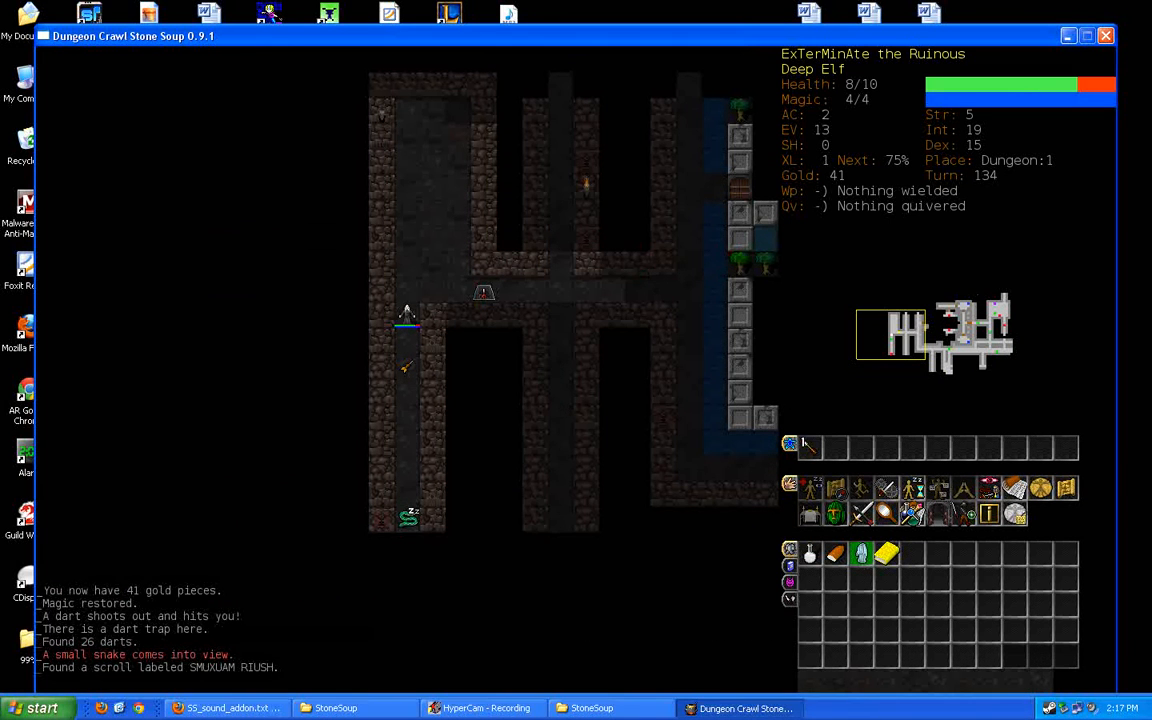
mouse_move(950, 340)
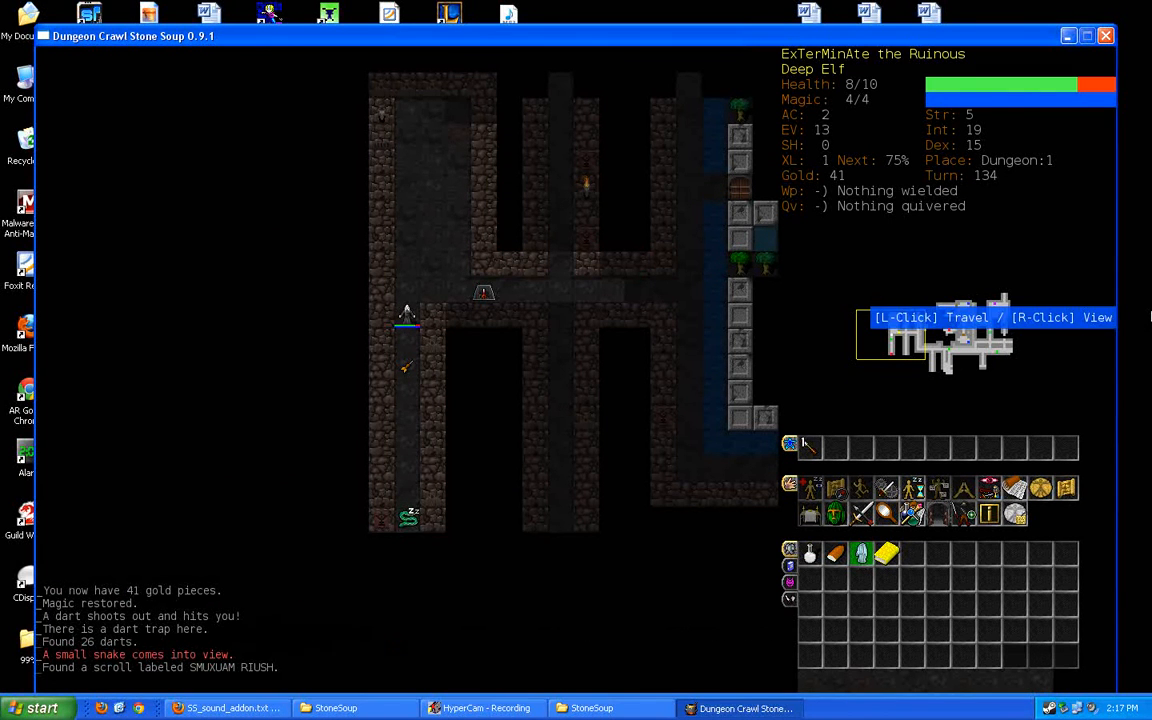